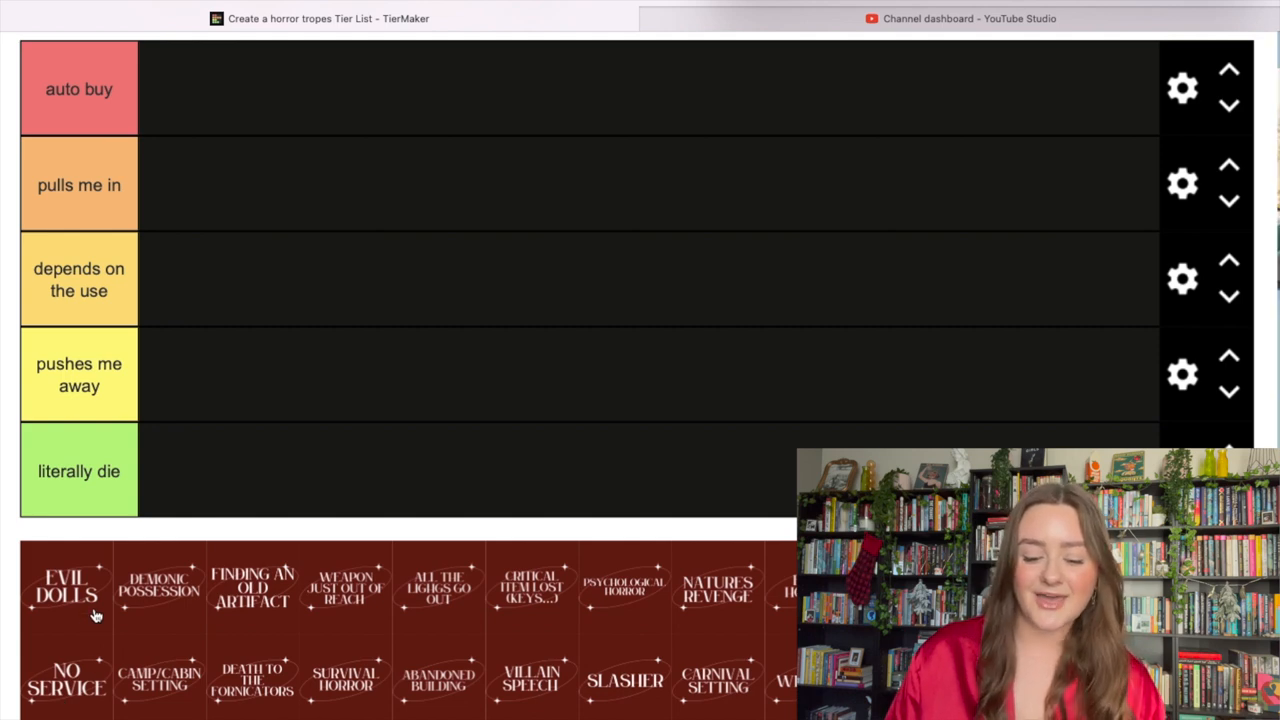
pyautogui.moveTo(292, 360)
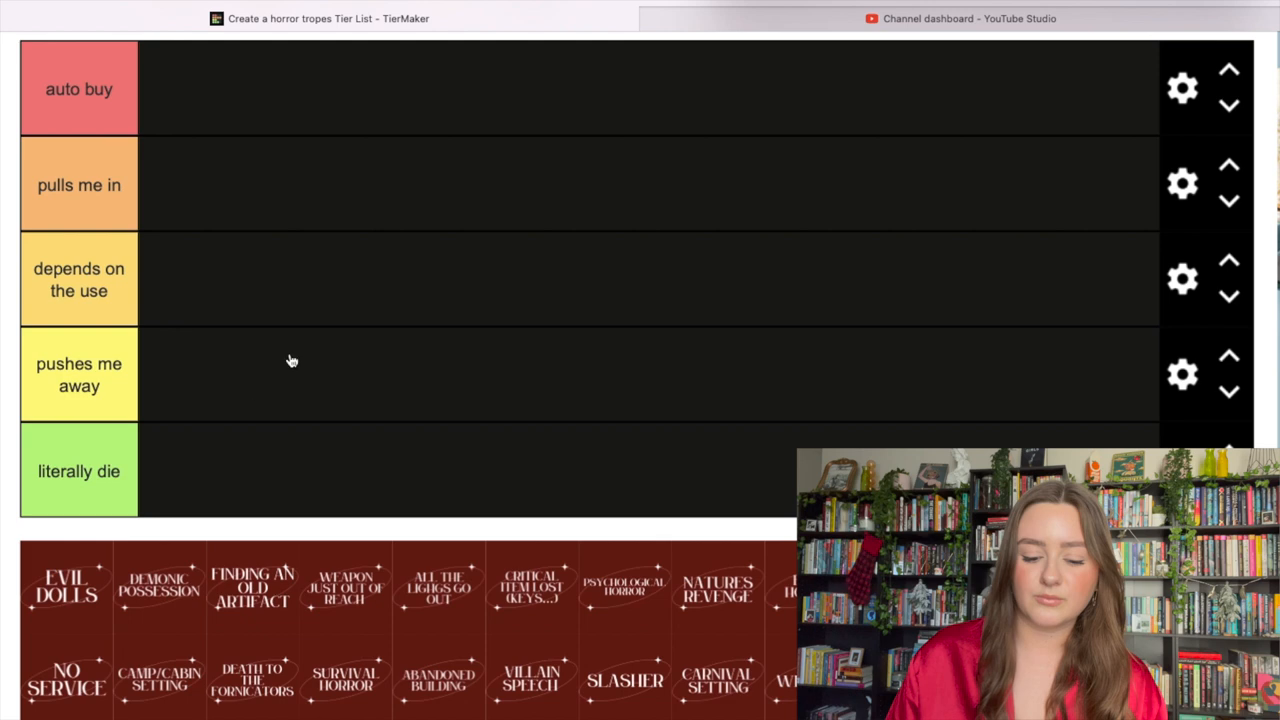
# Drag the Evil Dolls tile into the 'auto buy' tier as the first ranked trope.
pyautogui.moveTo(65, 585); pyautogui.dragTo(185, 88)
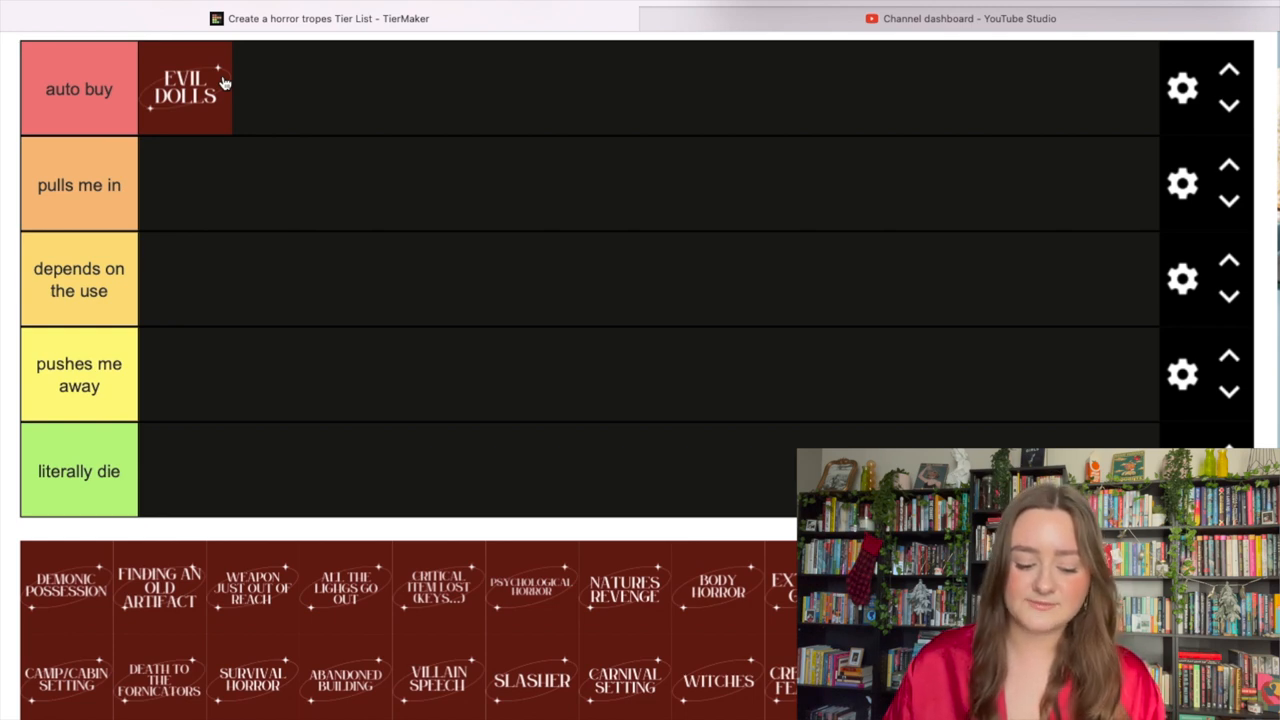
pyautogui.moveTo(52, 614)
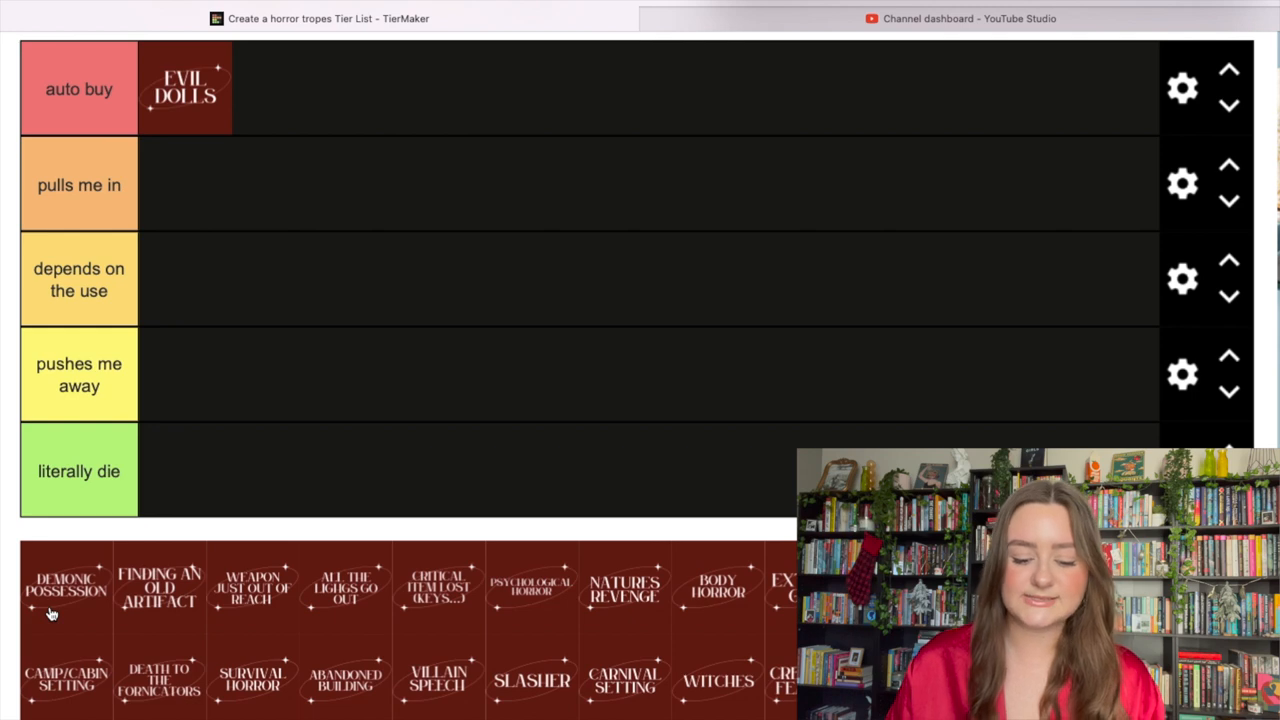
# Place the Demonic Possession tile into the 'pulls me in' tier.
pyautogui.moveTo(66, 588); pyautogui.dragTo(185, 185)
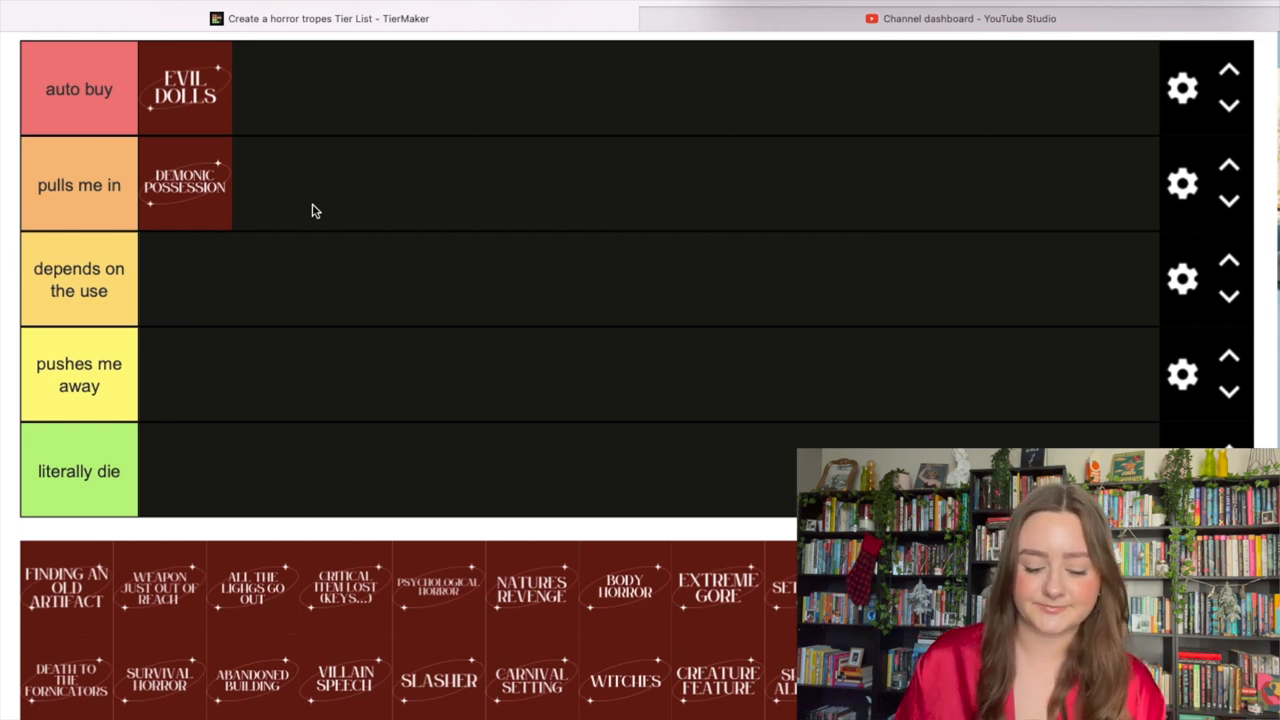
pyautogui.moveTo(53, 636)
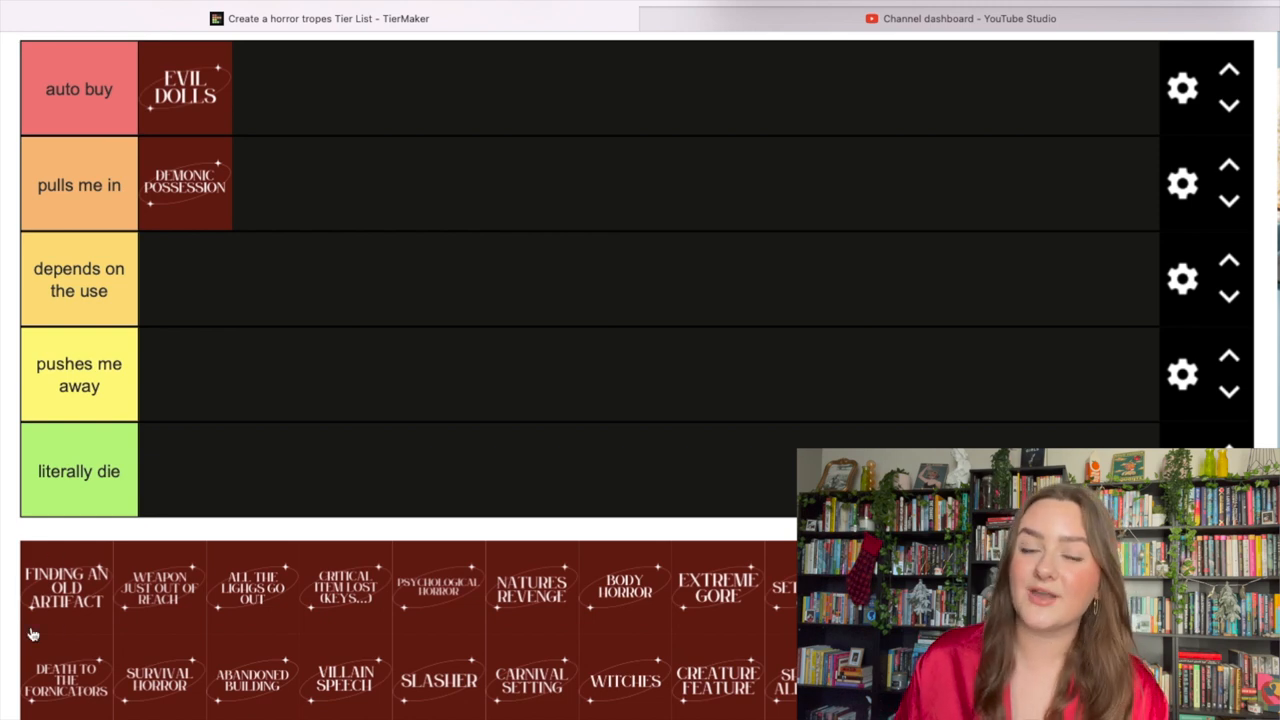
pyautogui.moveTo(75, 600)
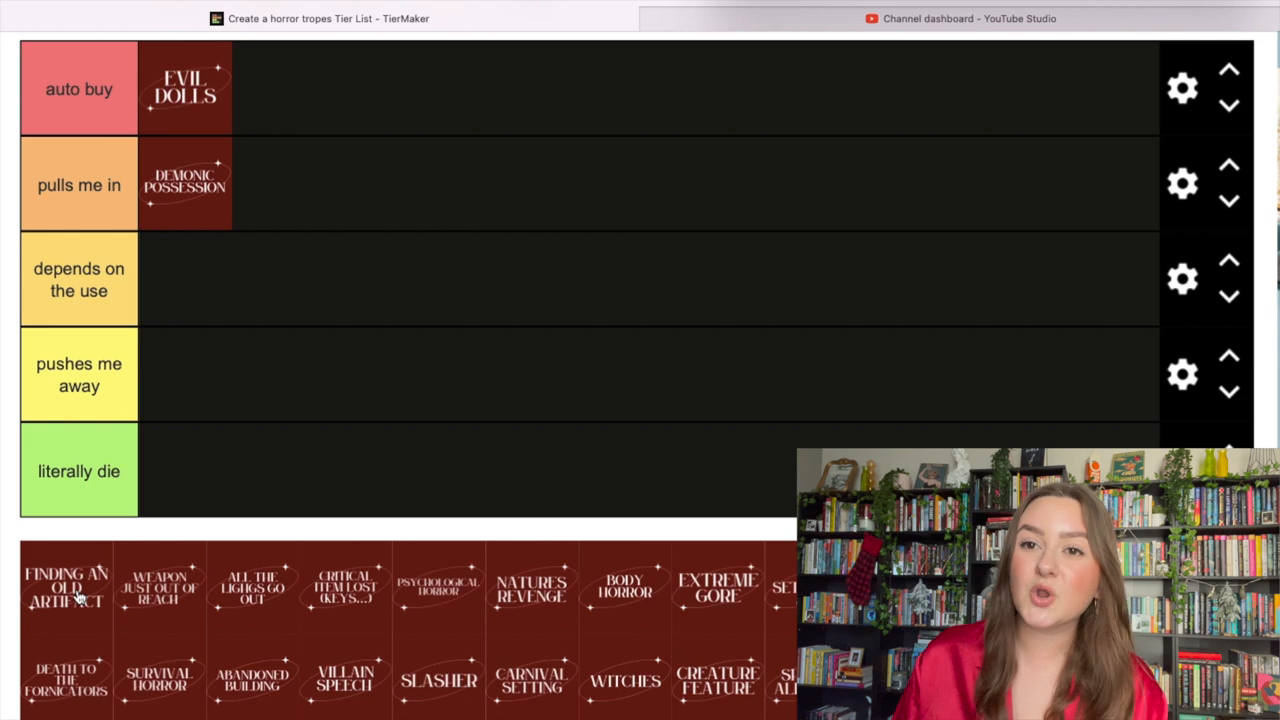
pyautogui.moveTo(55, 628)
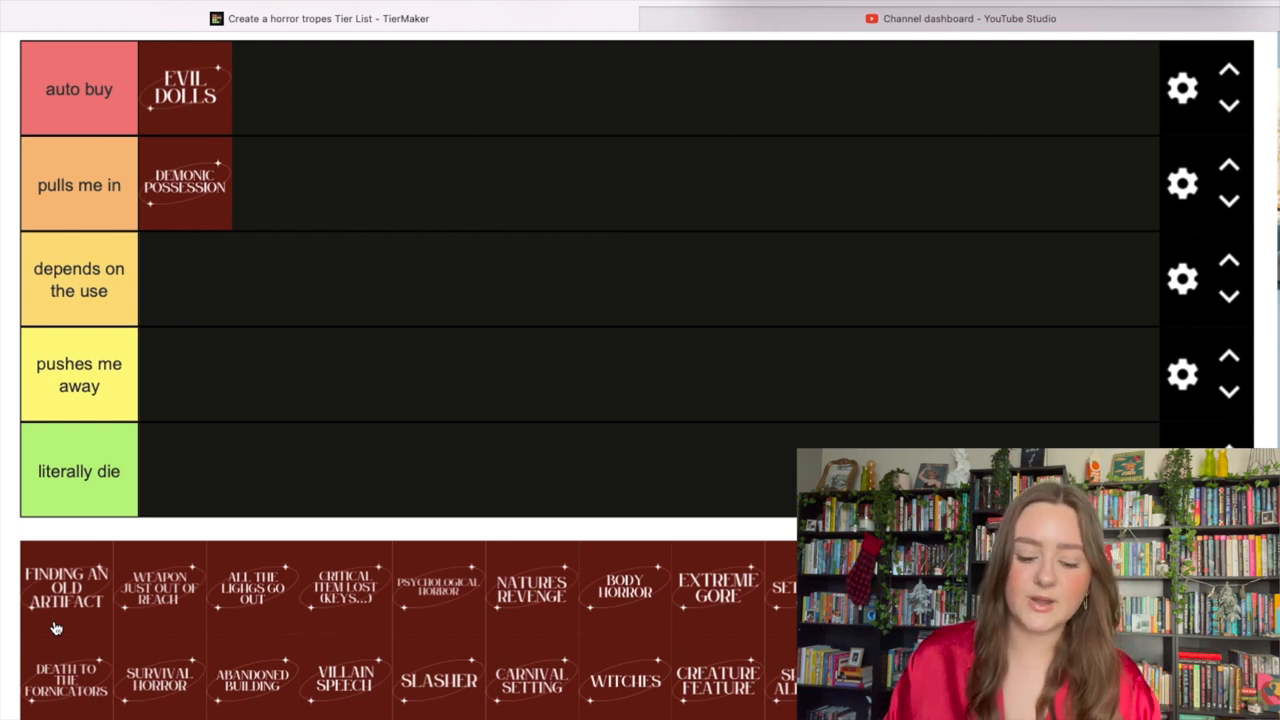
pyautogui.moveTo(140, 487)
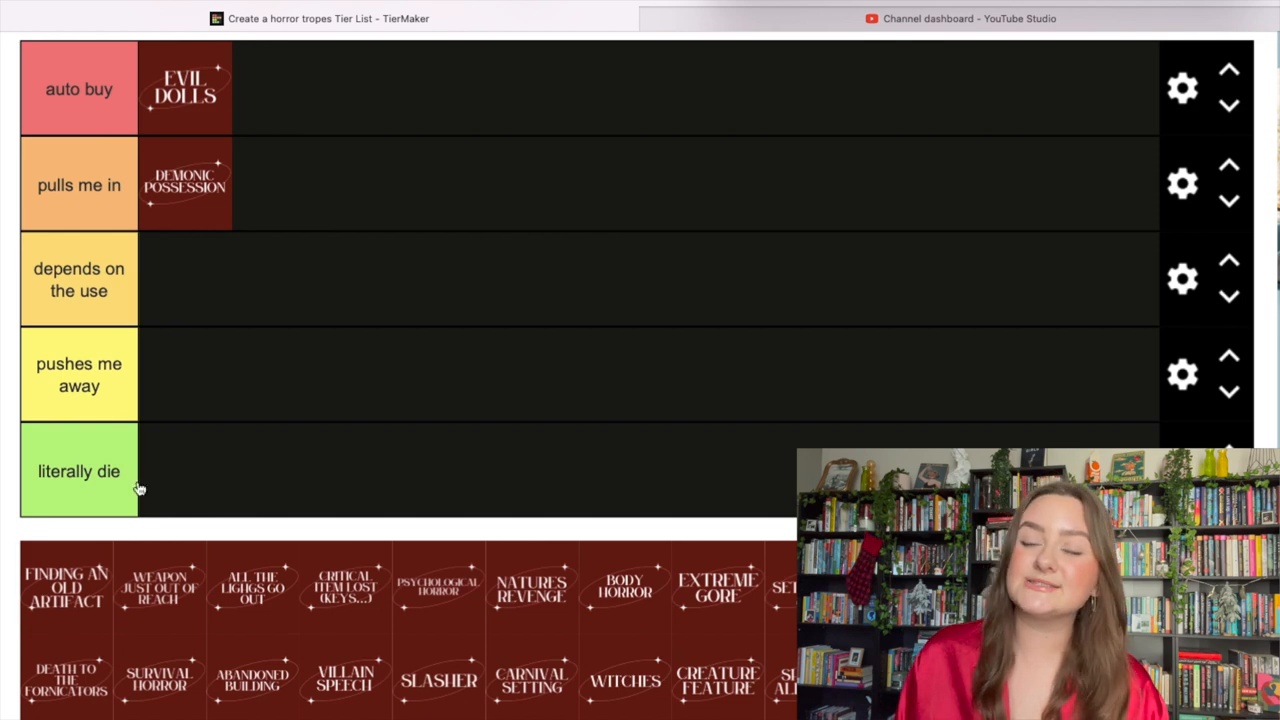
# Place Finding an Old Artifact and Weapon Just Out of Reach in 'depends on the use'.
pyautogui.moveTo(66, 587); pyautogui.dragTo(186, 279)
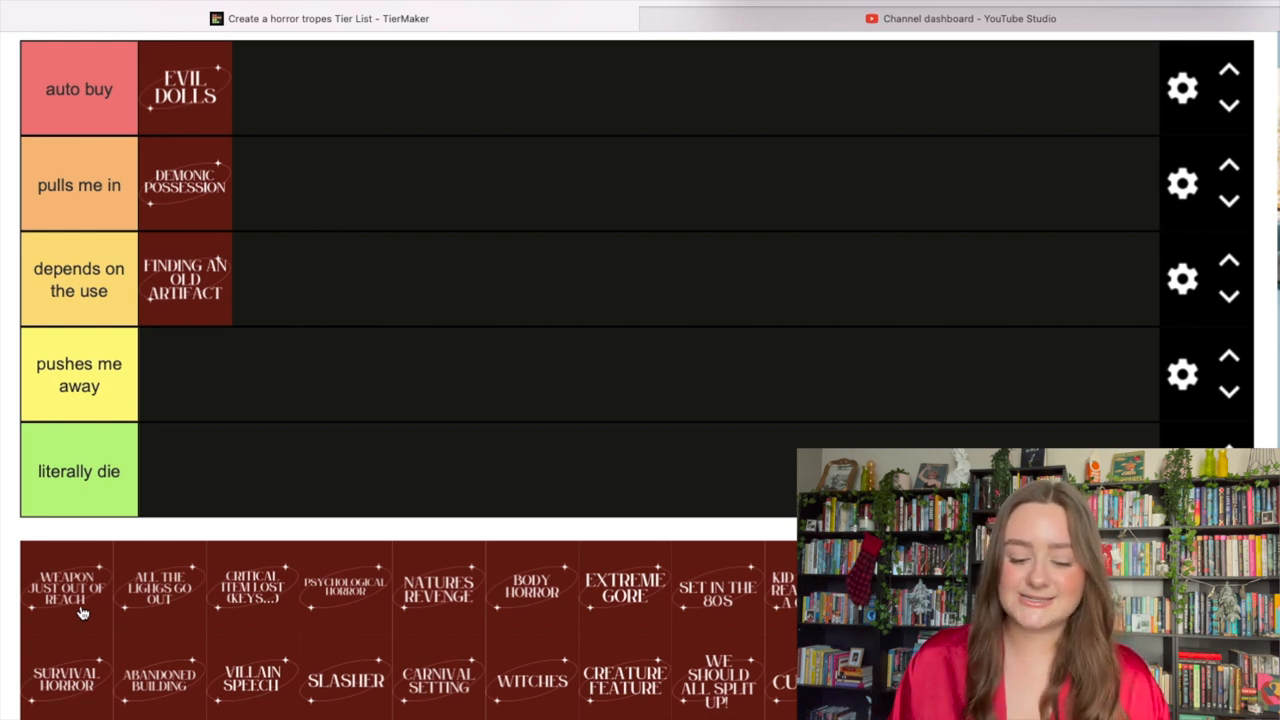
pyautogui.moveTo(67, 588); pyautogui.dragTo(277, 278)
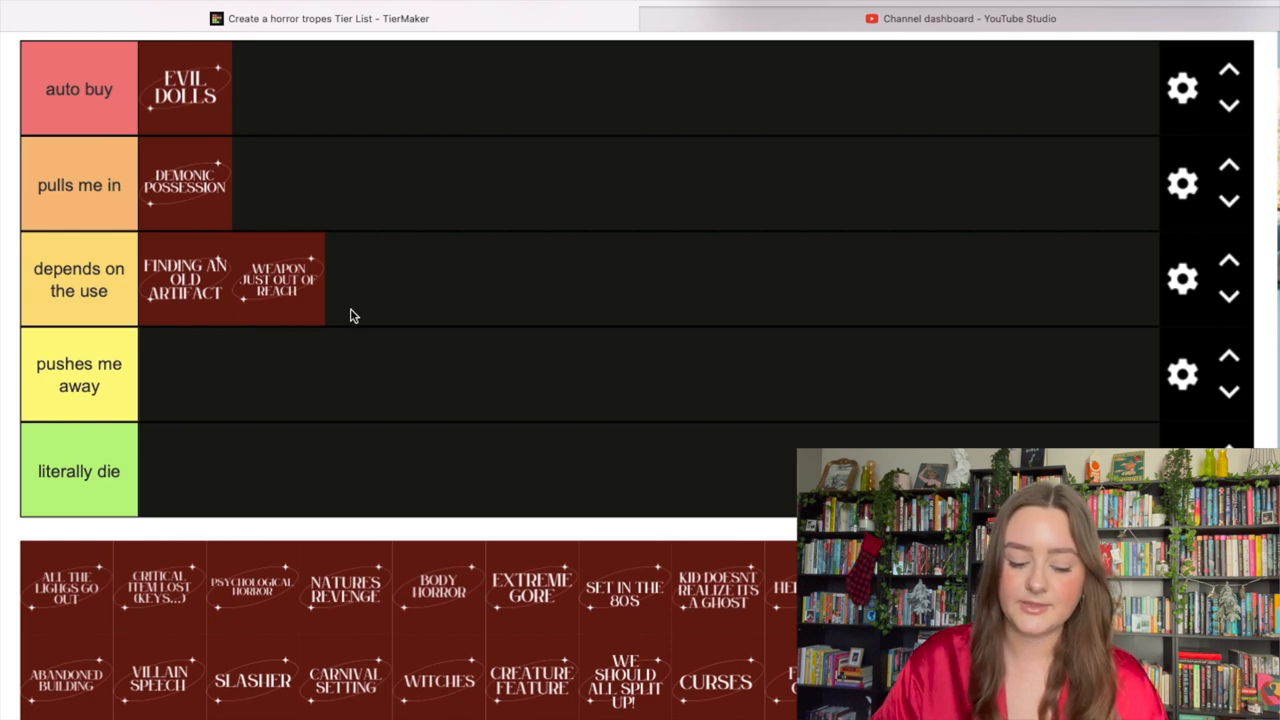
pyautogui.moveTo(83, 630)
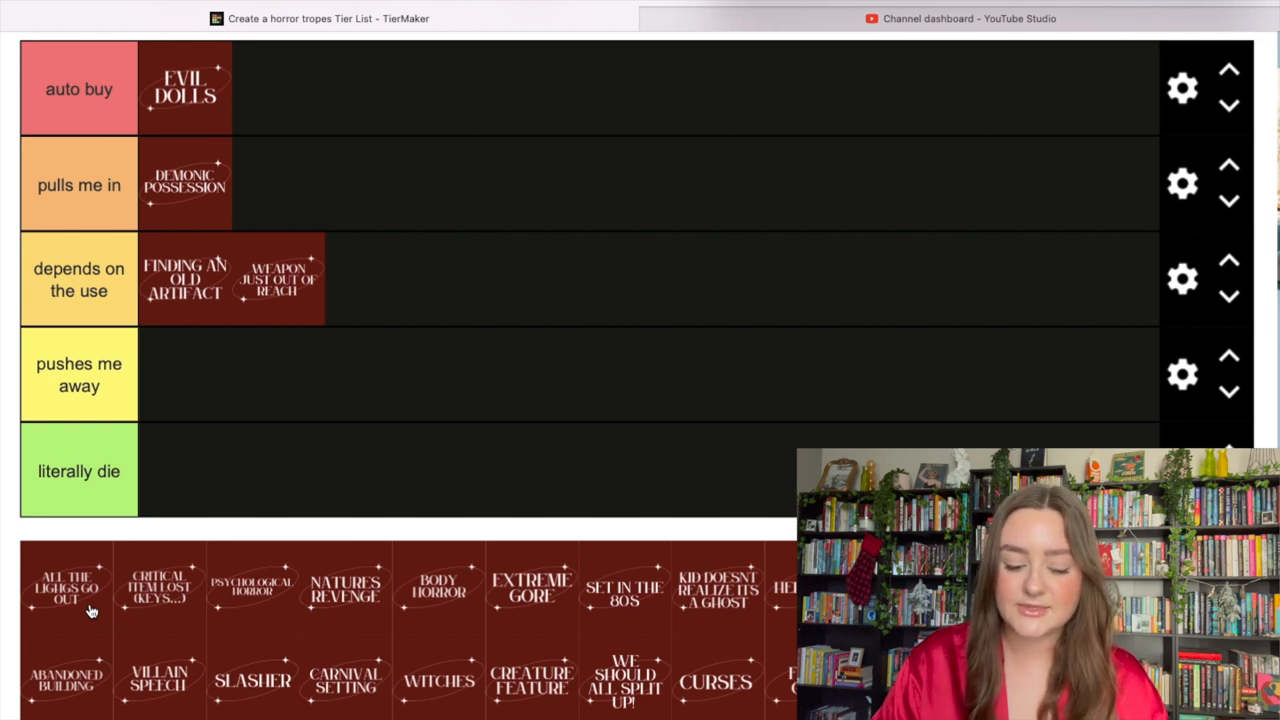
# Drop the All the Lights Go Out tile into the 'pushes me away' tier.
pyautogui.moveTo(65, 585); pyautogui.dragTo(185, 375)
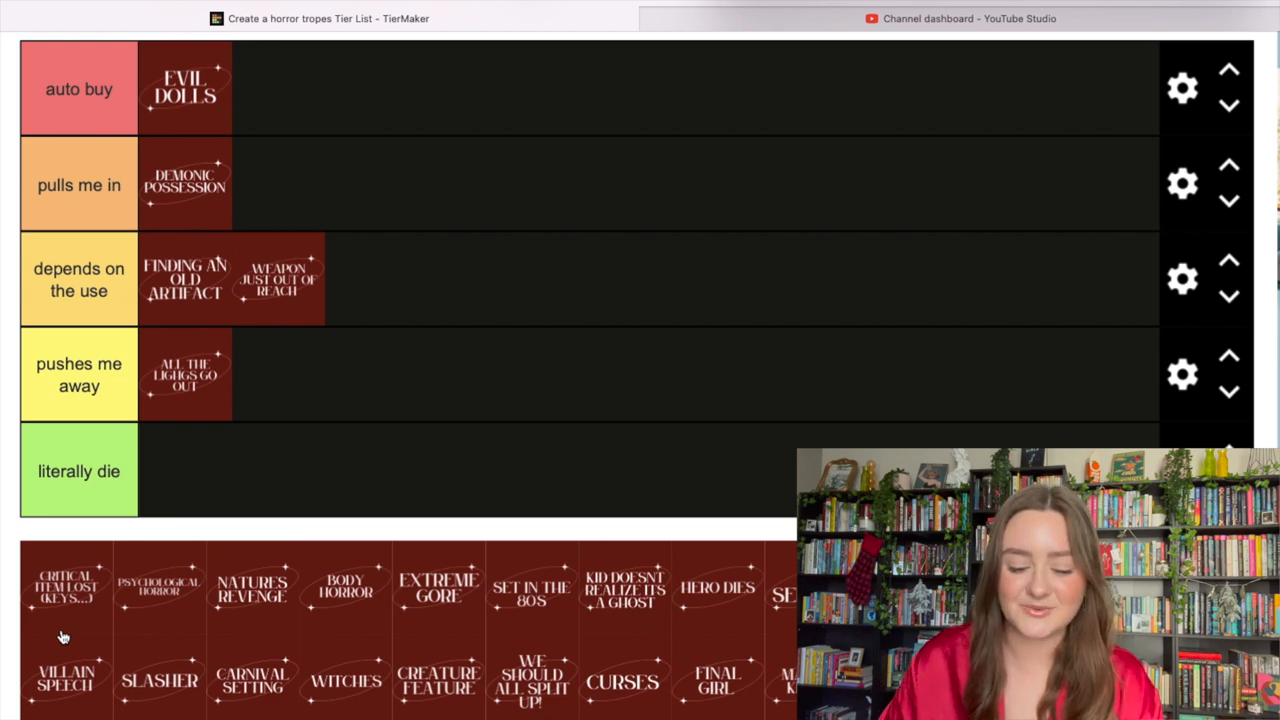
# Add Critical Item Lost (Keys…) and Psychological Horror to the 'pulls me in' tier.
pyautogui.moveTo(65, 588); pyautogui.dragTo(280, 185)
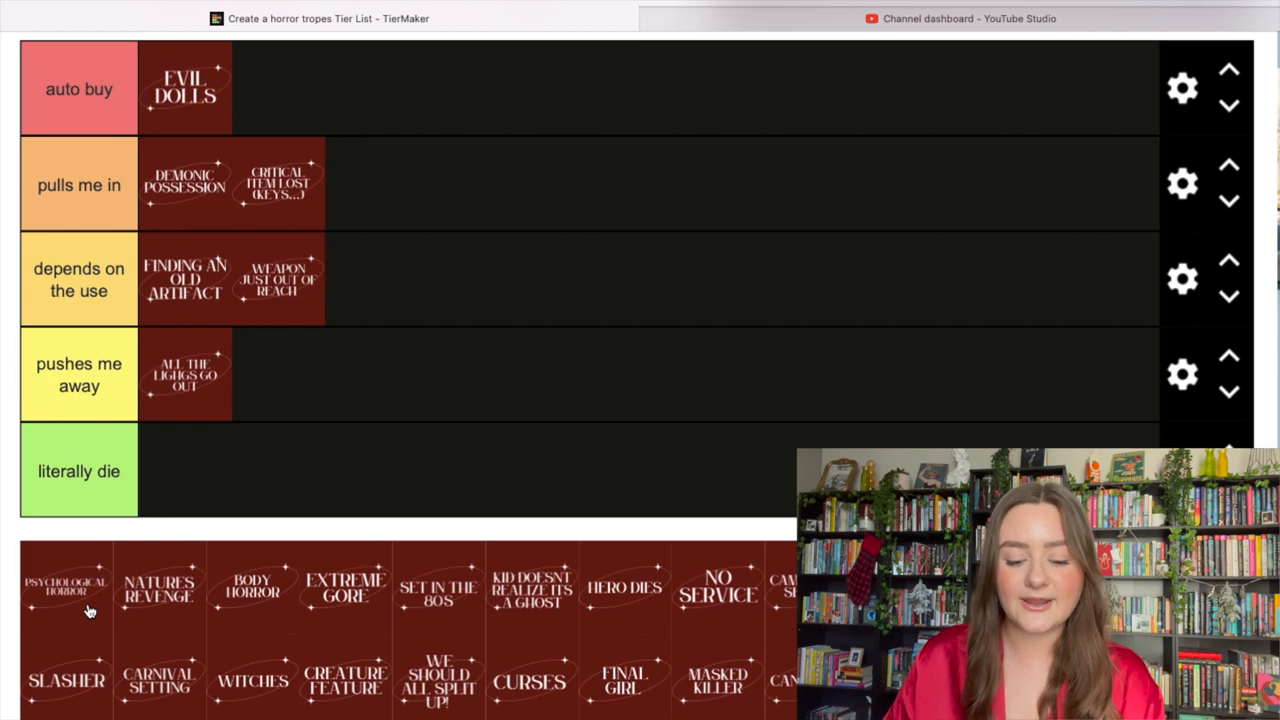
pyautogui.moveTo(66, 588); pyautogui.dragTo(370, 183)
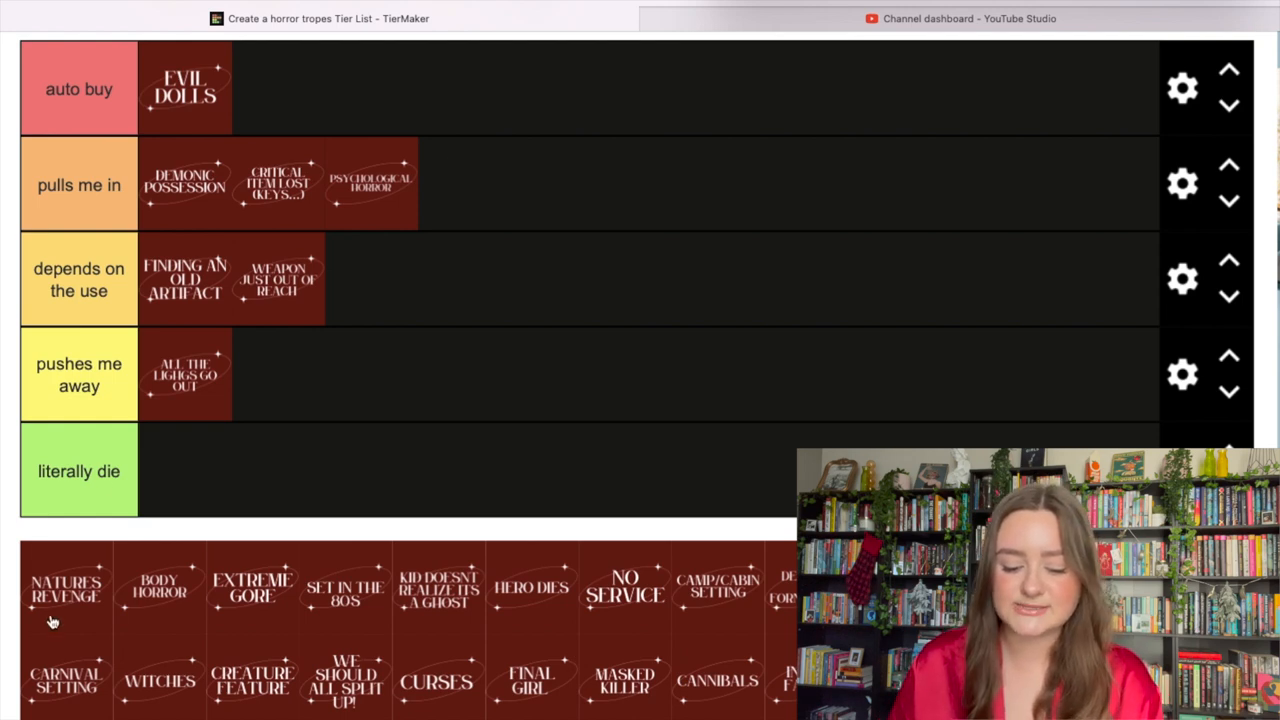
# Drop the Nature's Revenge tile into the 'depends on the use' tier.
pyautogui.moveTo(66, 588); pyautogui.dragTo(371, 278)
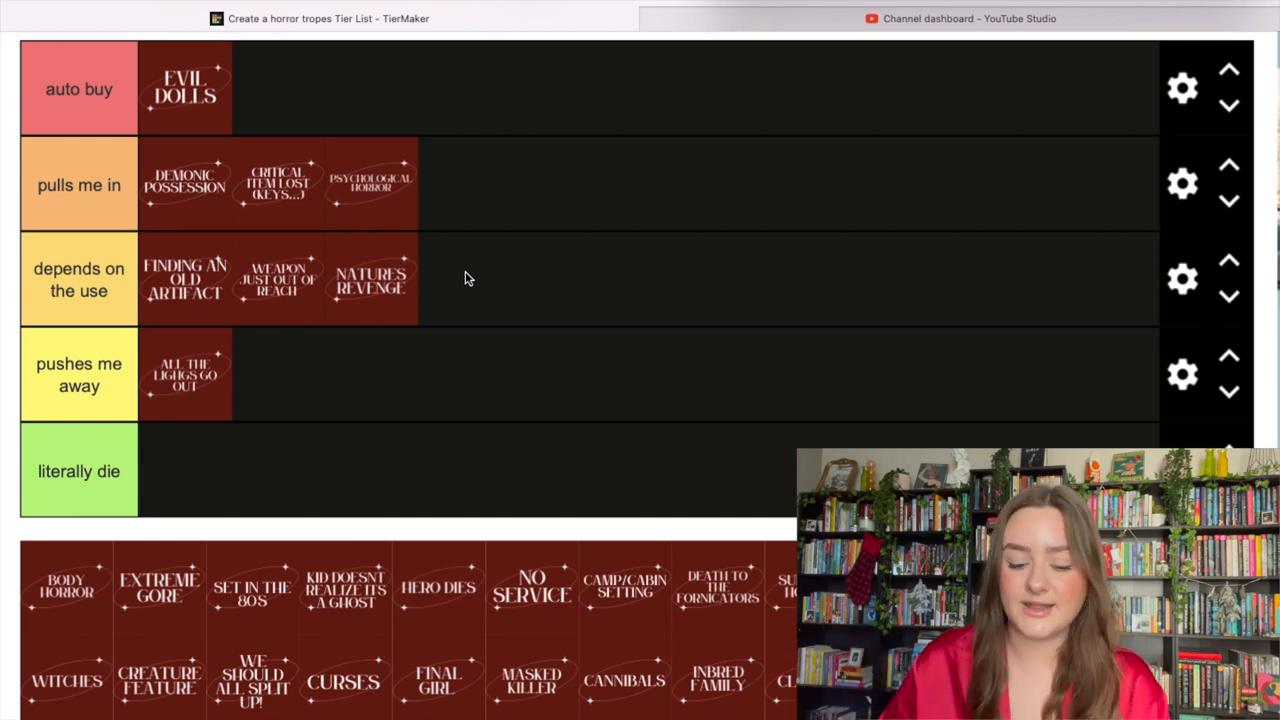
pyautogui.moveTo(75, 618)
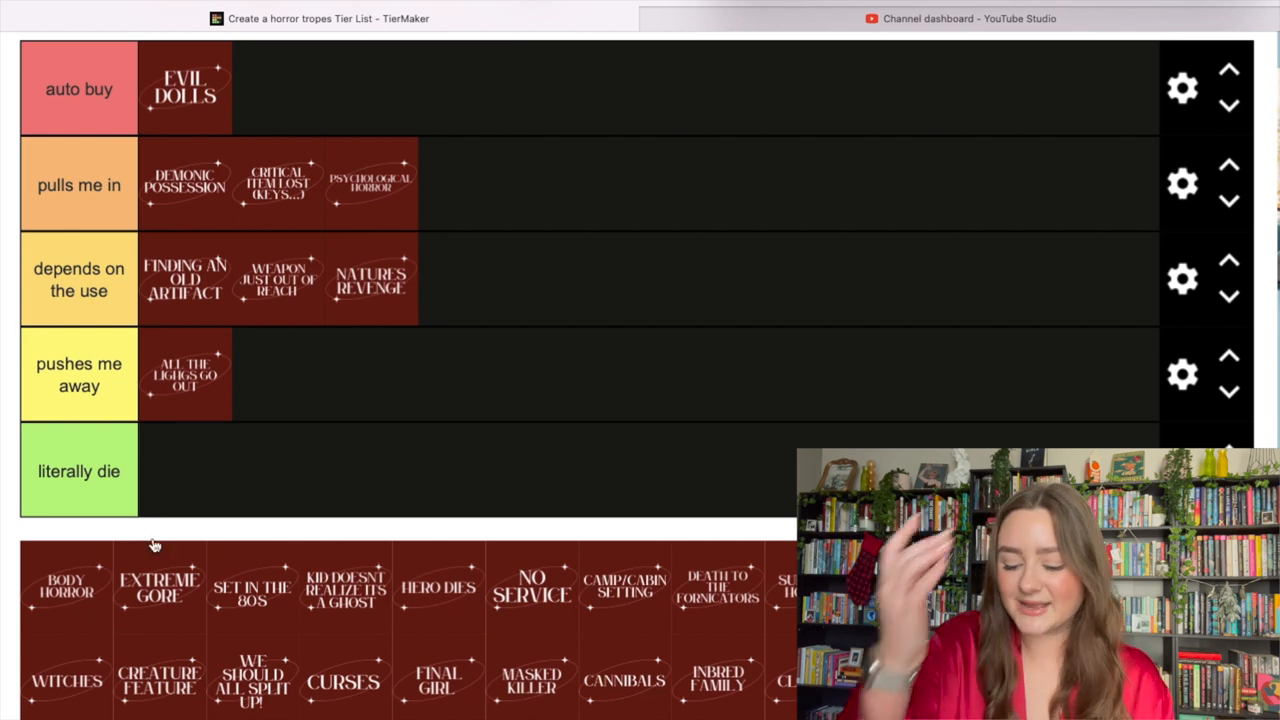
# Add Body Horror to the end of the 'depends on the use' row.
pyautogui.moveTo(66, 588); pyautogui.dragTo(465, 278)
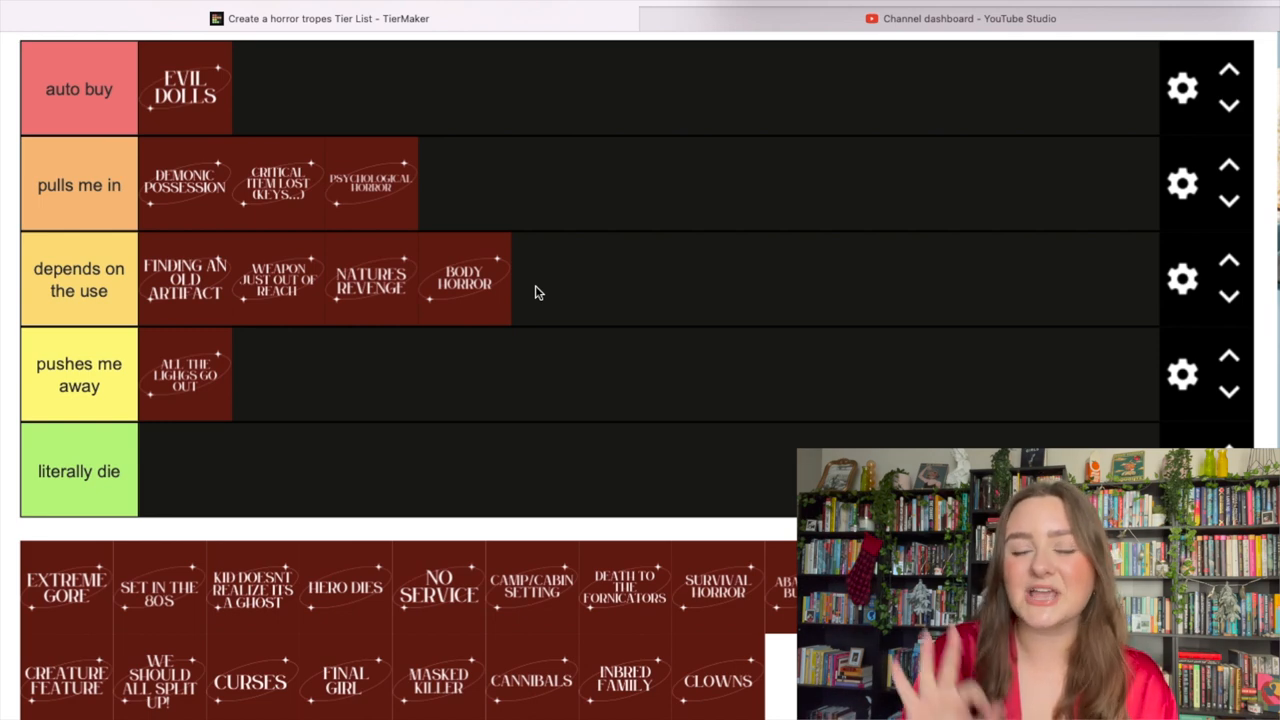
pyautogui.moveTo(135, 428)
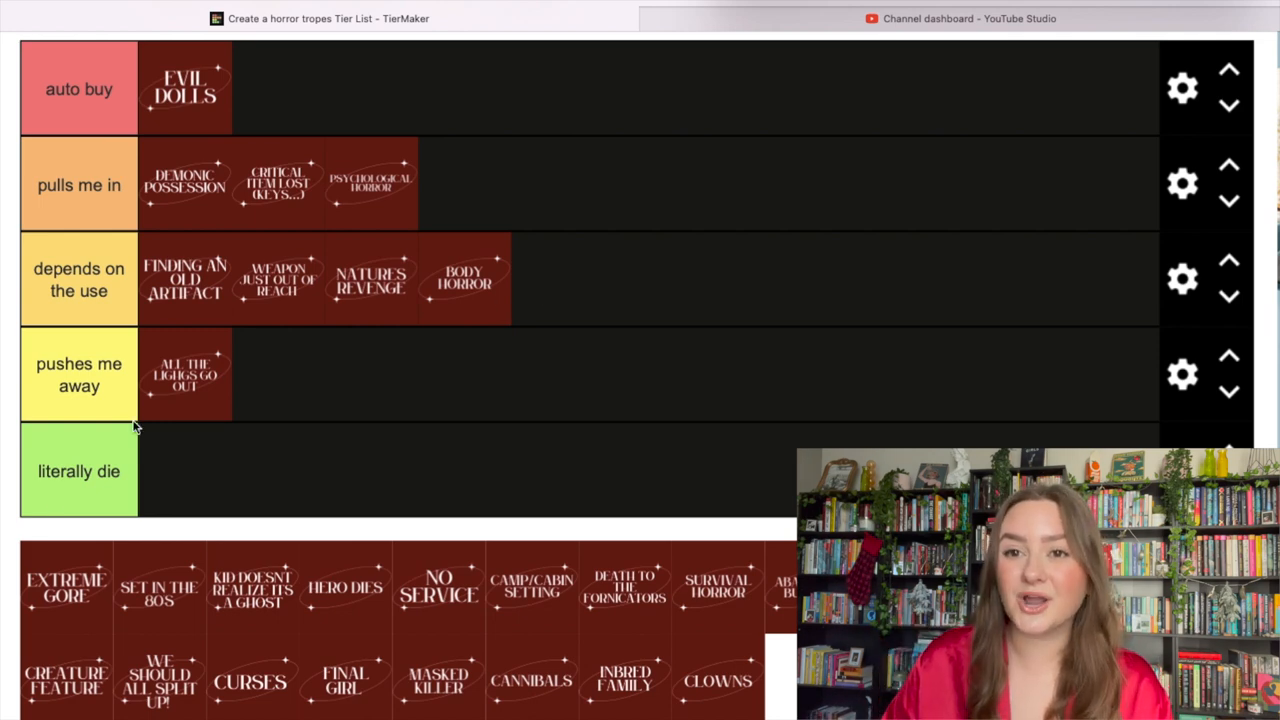
pyautogui.moveTo(60, 610)
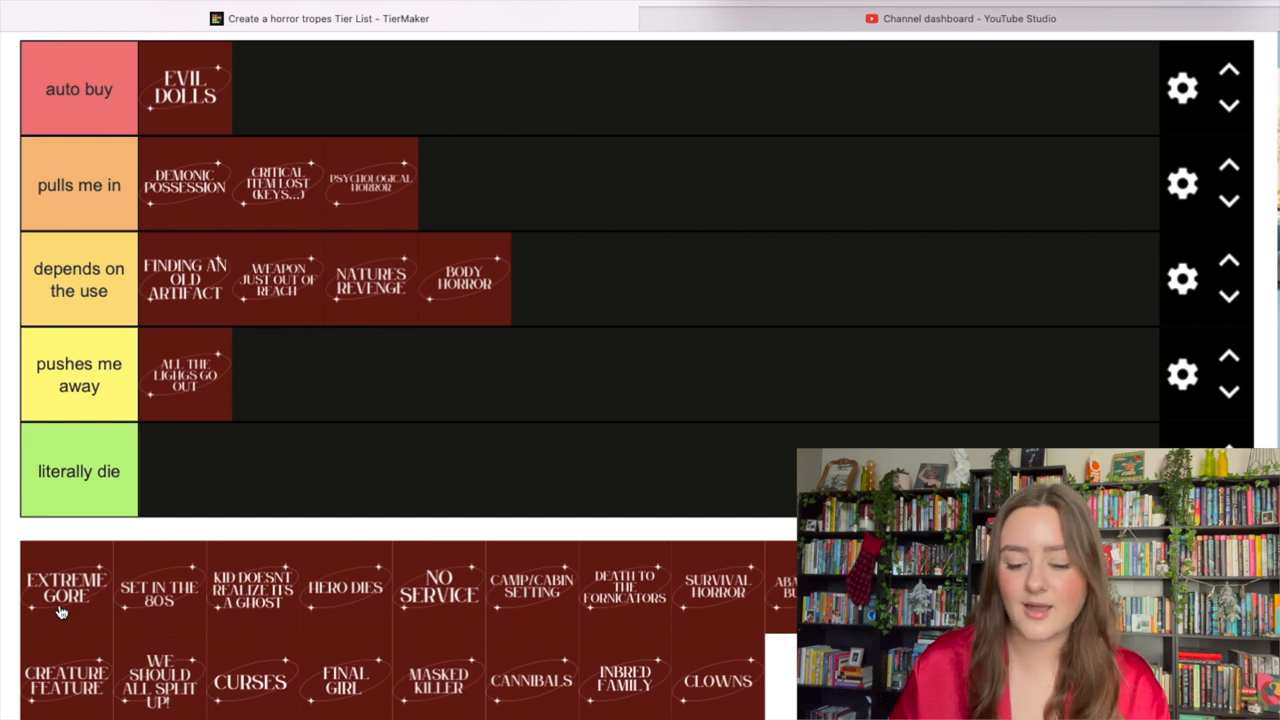
# Place Extreme Gore beside Evil Dolls in the 'auto buy' tier.
pyautogui.moveTo(65, 588); pyautogui.dragTo(280, 88)
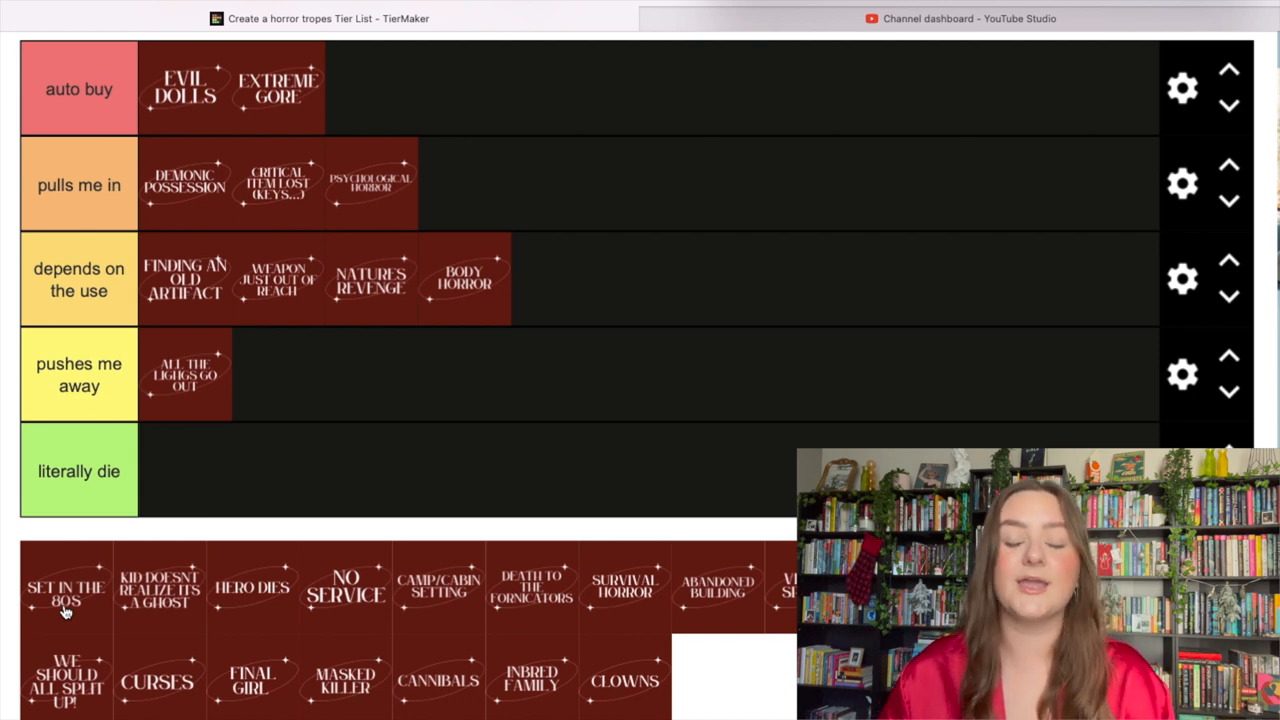
# Rank Set in the 80s and Kid Doesn't Realize It's a Ghost as 'auto buy'.
pyautogui.moveTo(65, 588); pyautogui.dragTo(370, 88)
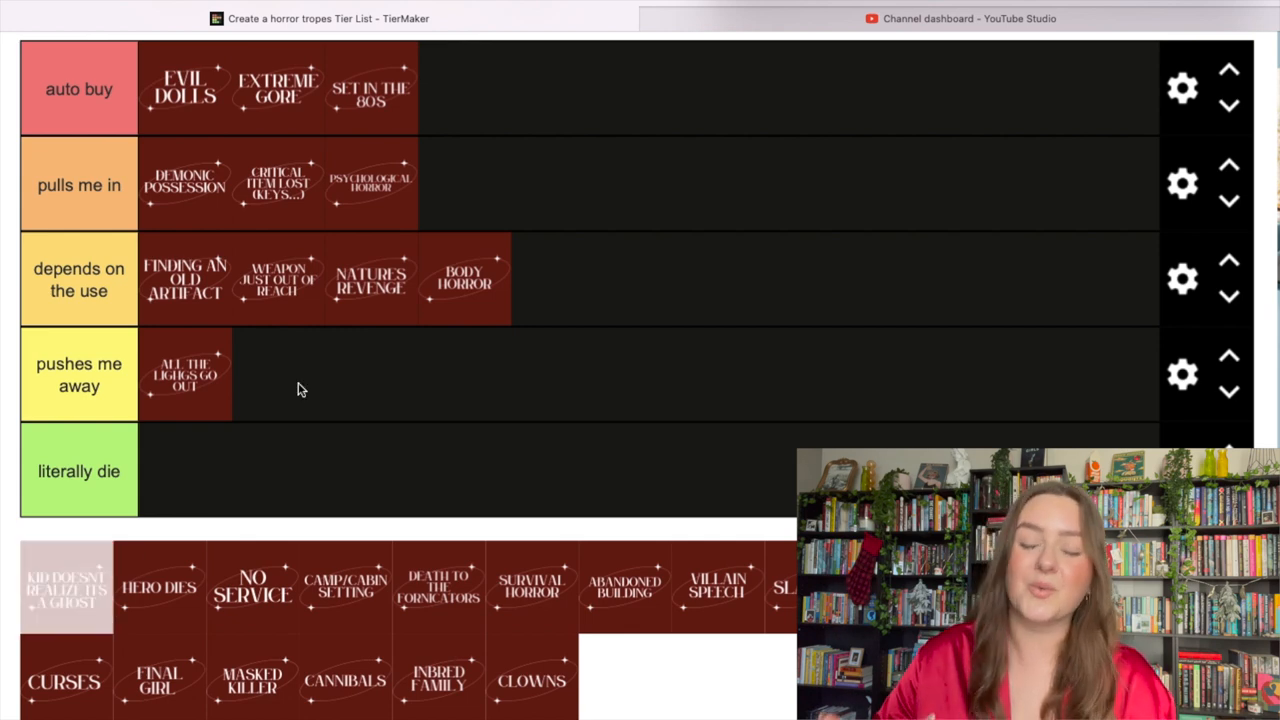
pyautogui.moveTo(65, 588); pyautogui.dragTo(463, 88)
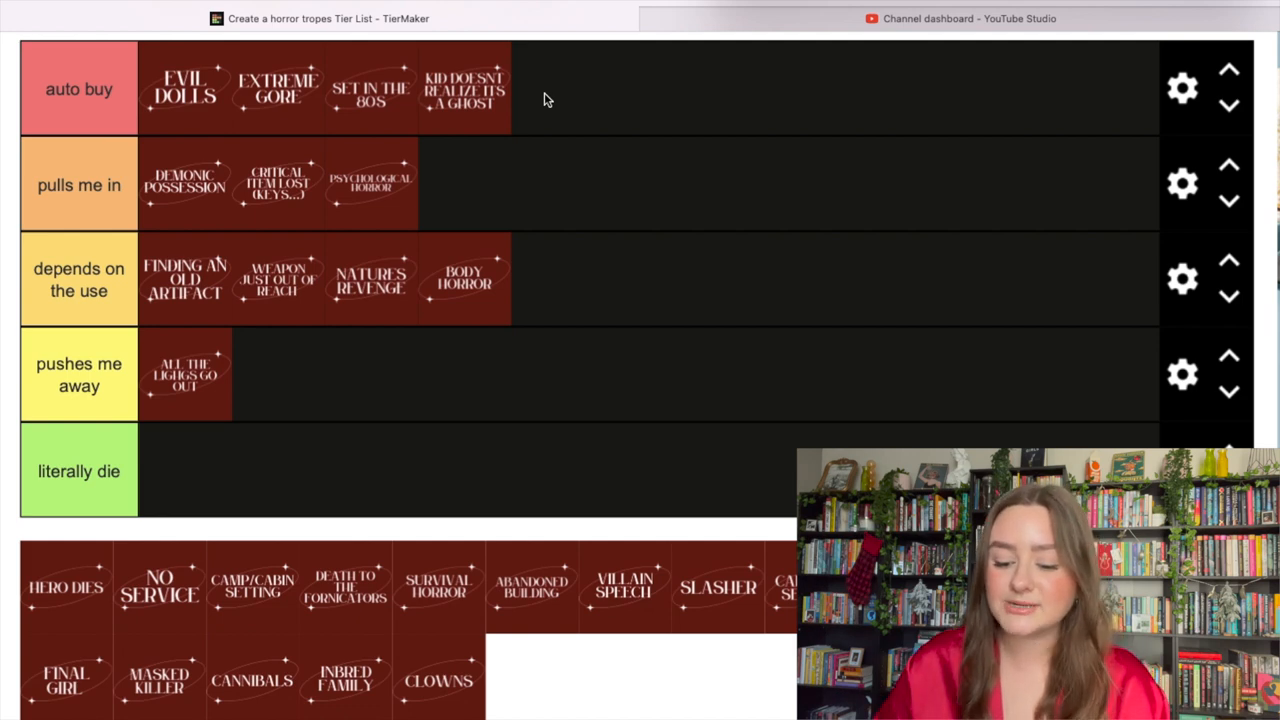
pyautogui.moveTo(490, 92)
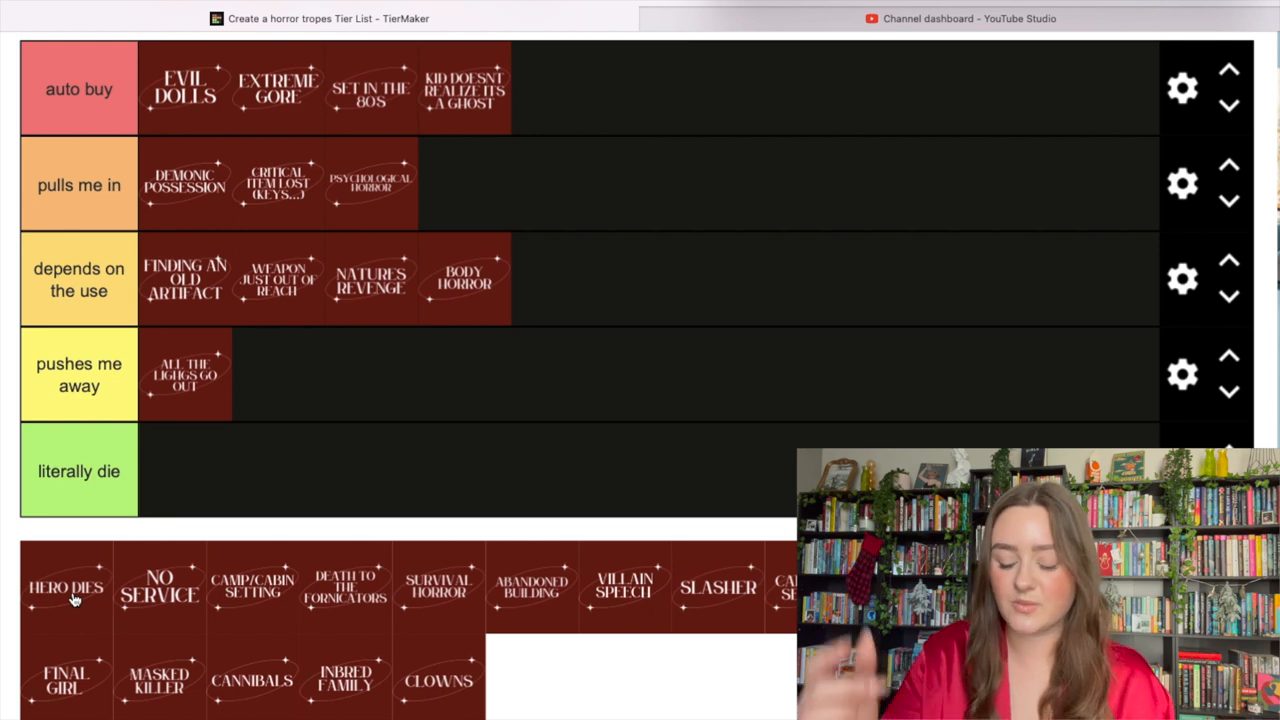
# Place Hero Dies beside All the Lights Go Out in 'pushes me away'.
pyautogui.moveTo(65, 587); pyautogui.dragTo(277, 374)
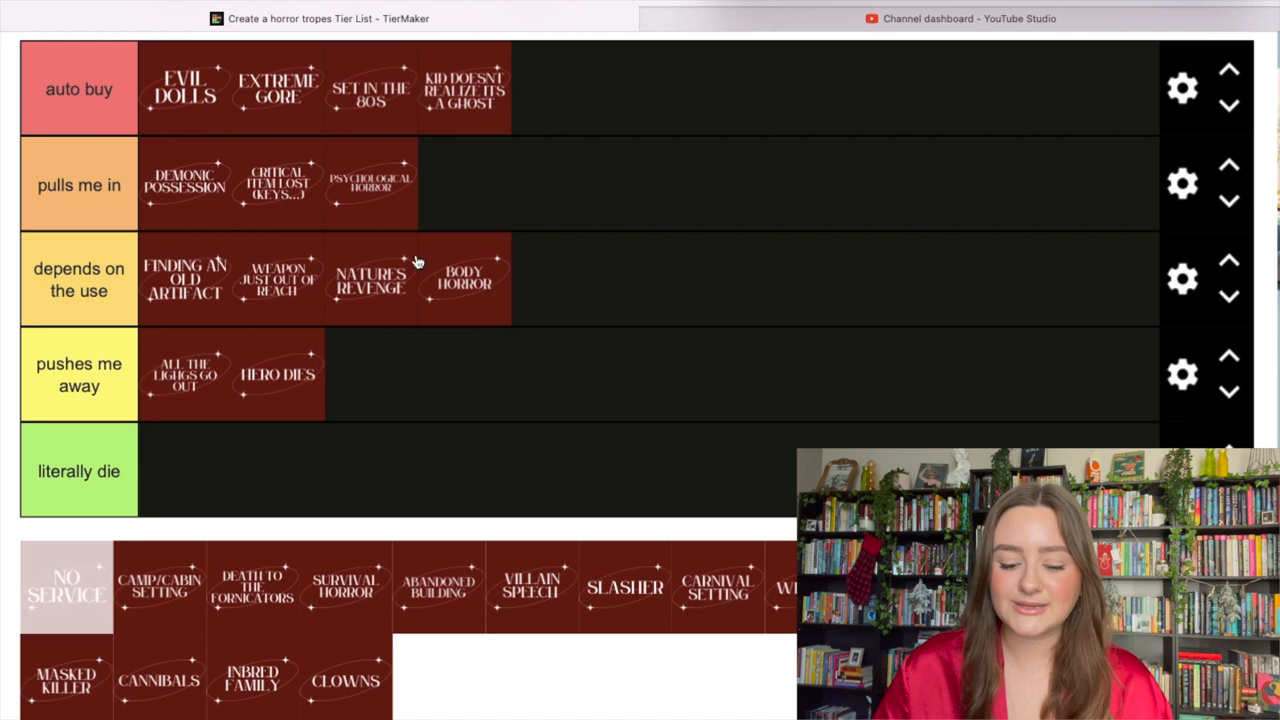
# Place No Service at the end of 'pulls me in' and Camp/Cabin Setting in 'auto buy'.
pyautogui.moveTo(66, 587); pyautogui.dragTo(463, 184)
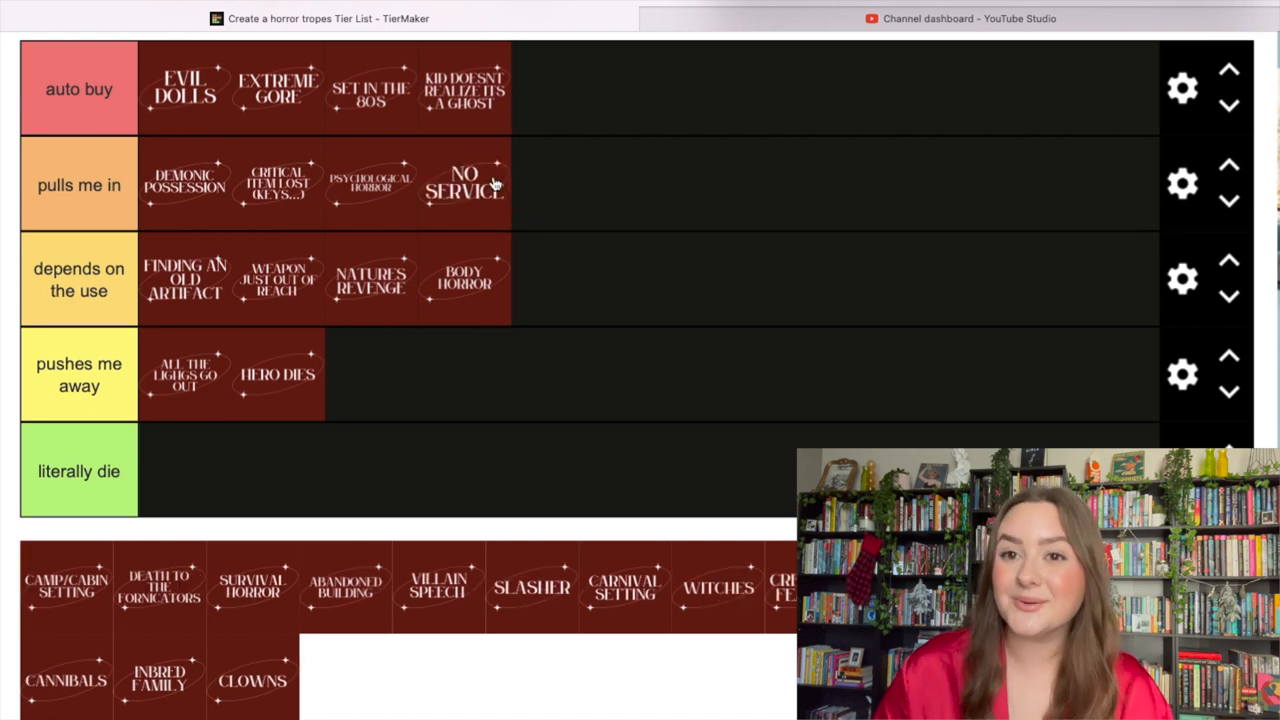
pyautogui.moveTo(307, 157)
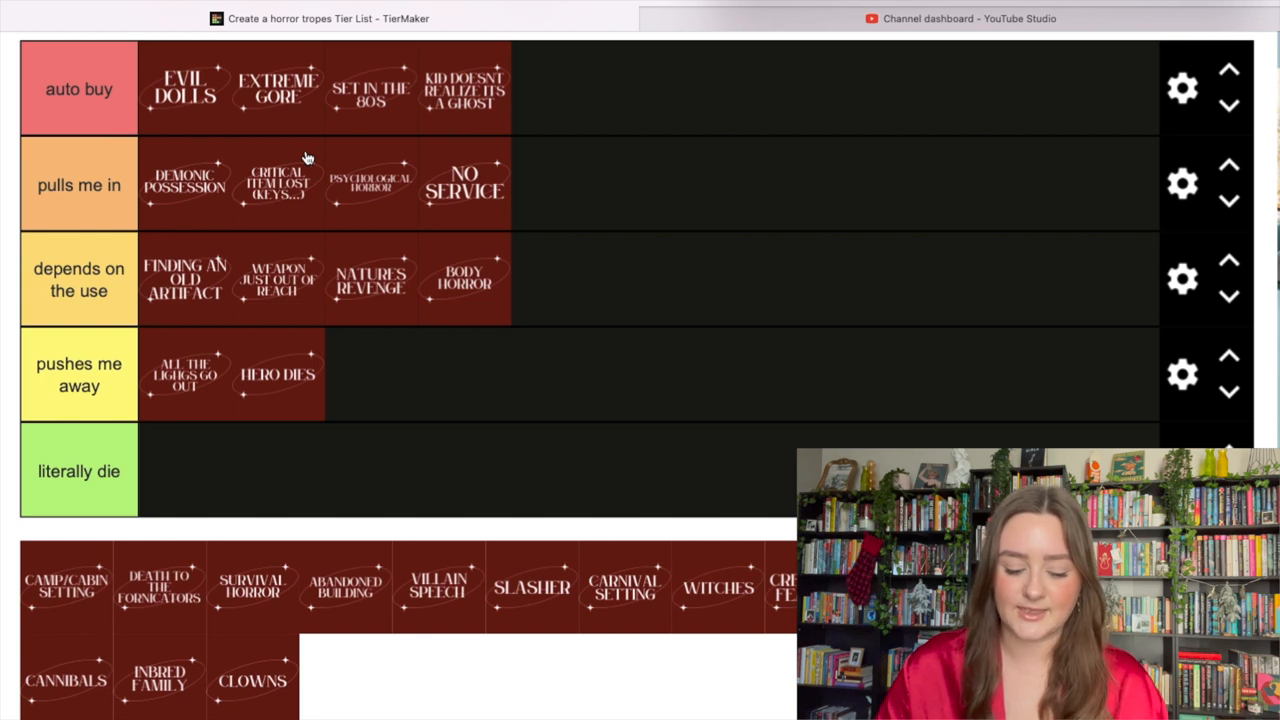
pyautogui.moveTo(55, 623)
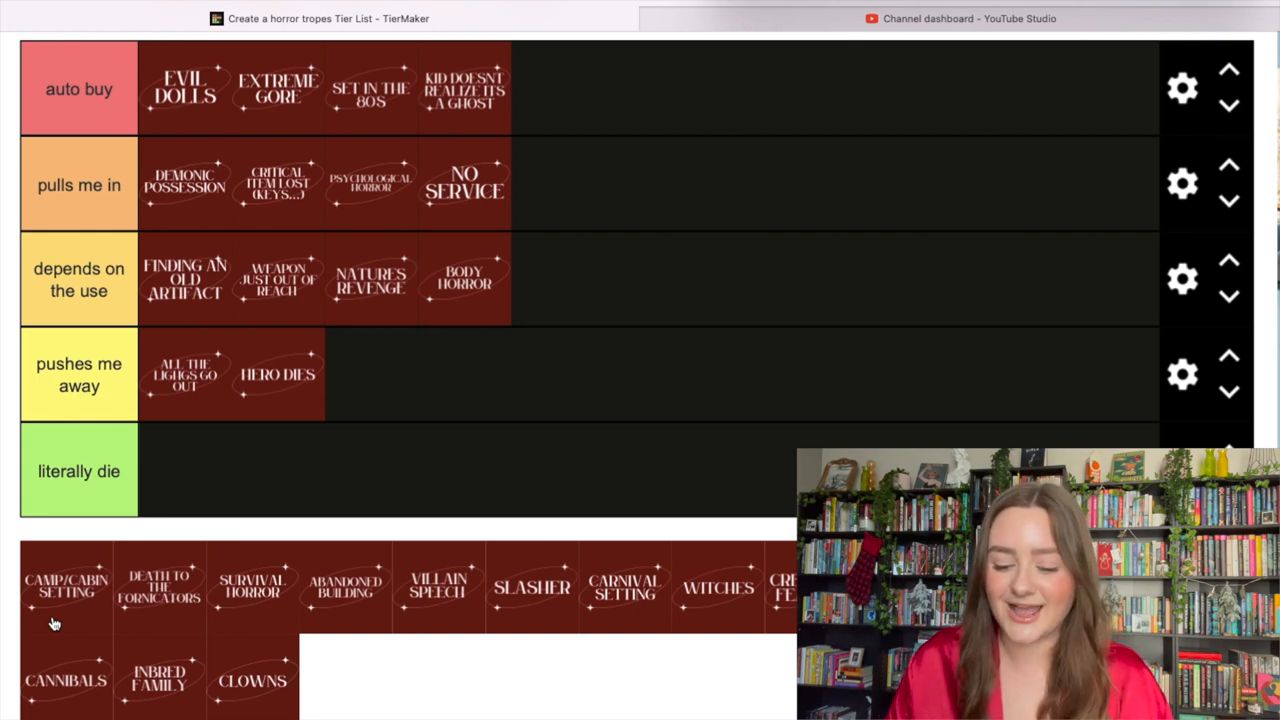
pyautogui.moveTo(65, 585); pyautogui.dragTo(557, 88)
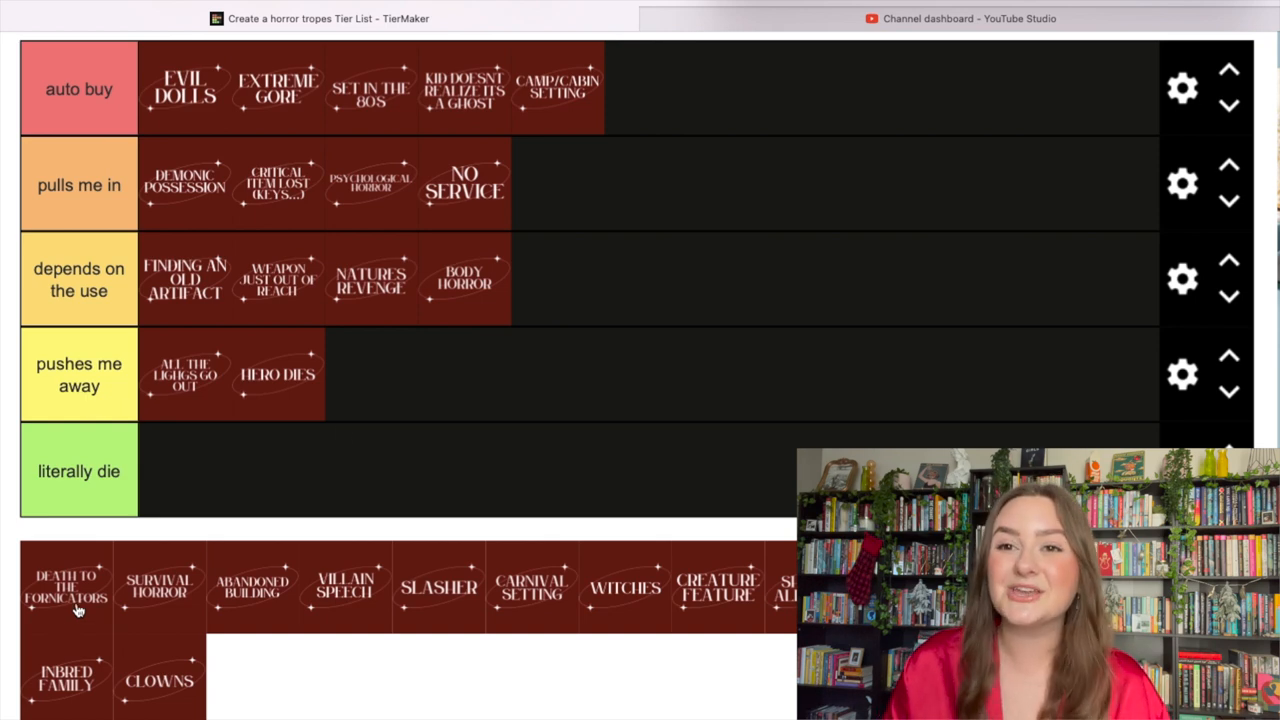
# Drop the Death to the Fornicators tile from the pool into the 'pulls me in' row.
pyautogui.moveTo(65, 588); pyautogui.dragTo(558, 185)
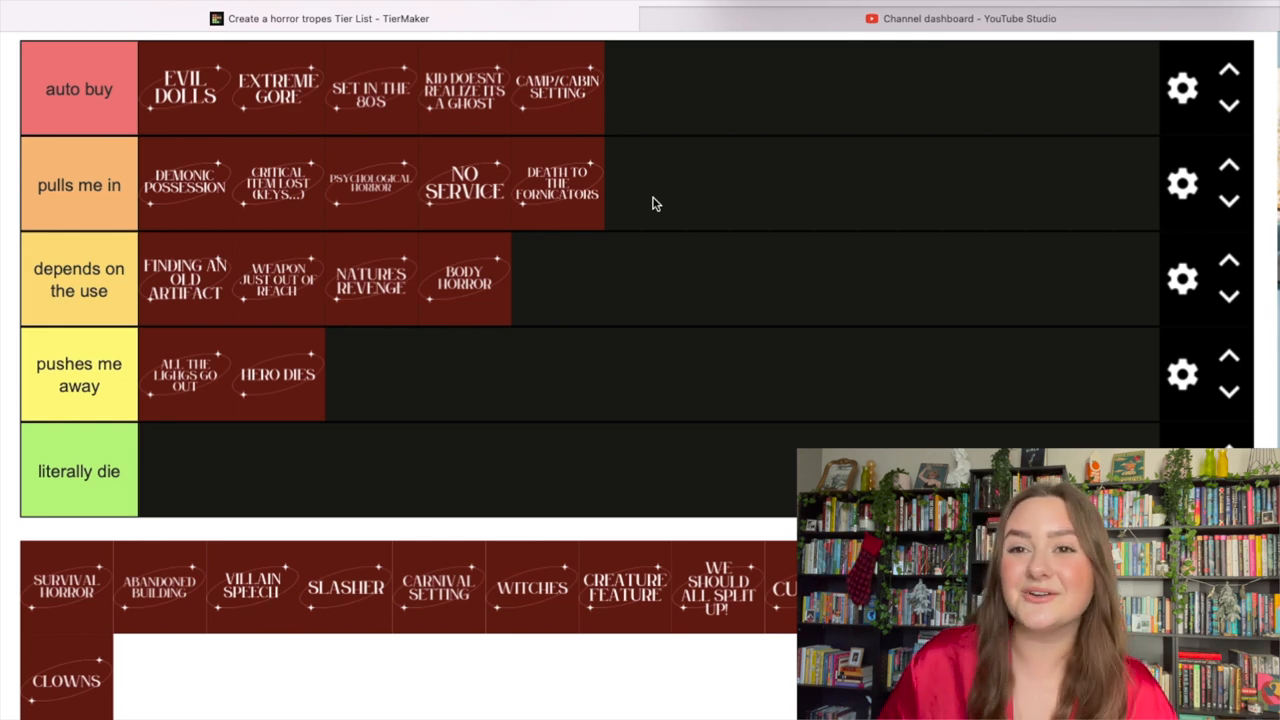
pyautogui.moveTo(575, 172)
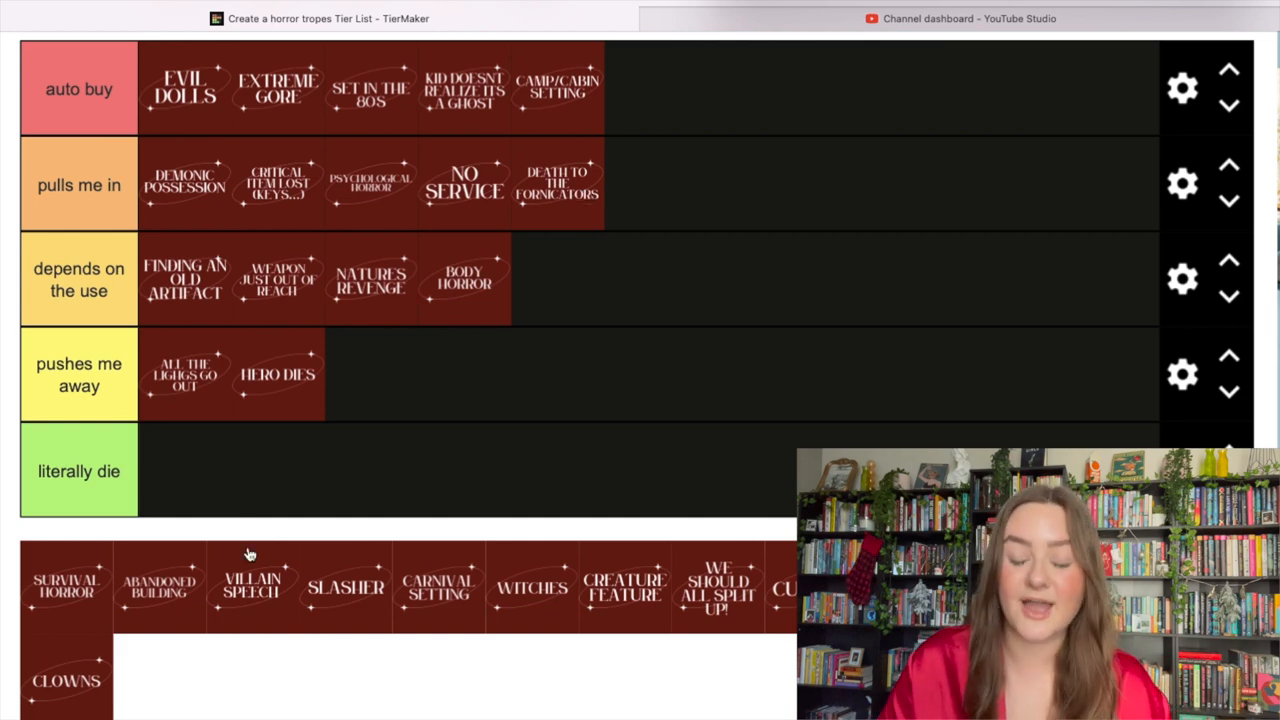
pyautogui.moveTo(45, 592)
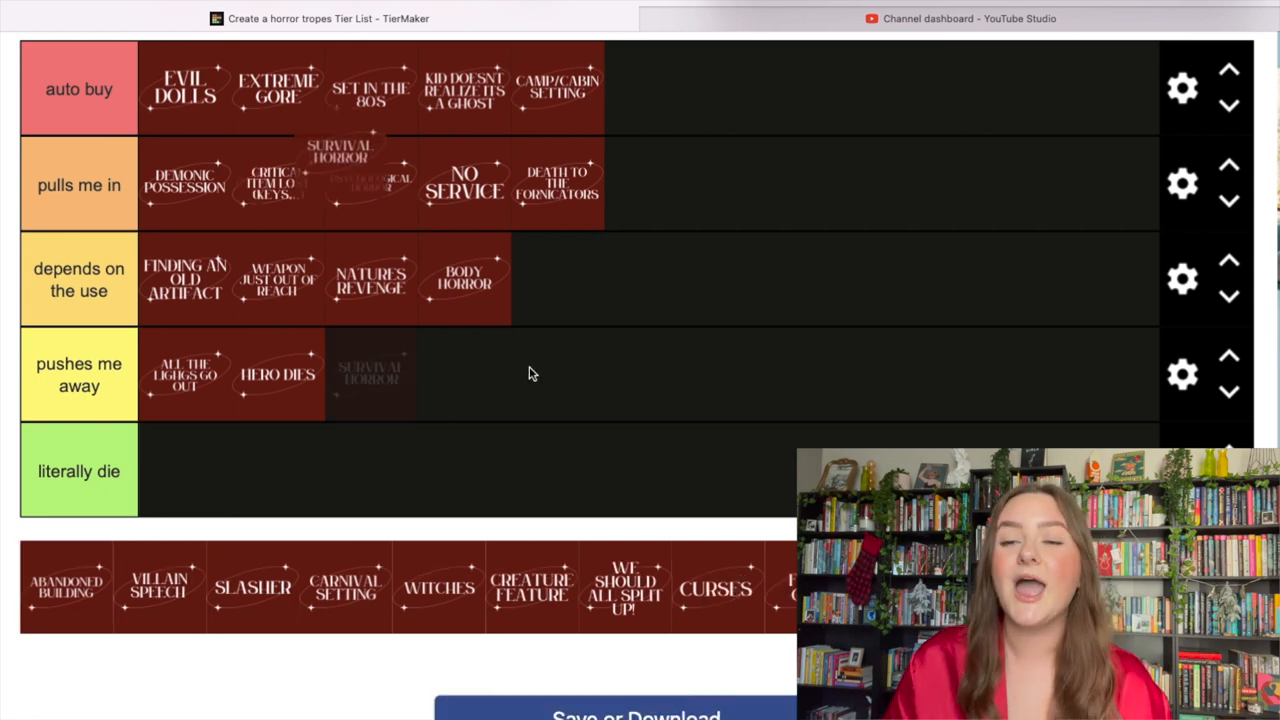
# Move Survival Horror to the end of the 'depends on the use' row.
pyautogui.moveTo(371, 375); pyautogui.dragTo(557, 278)
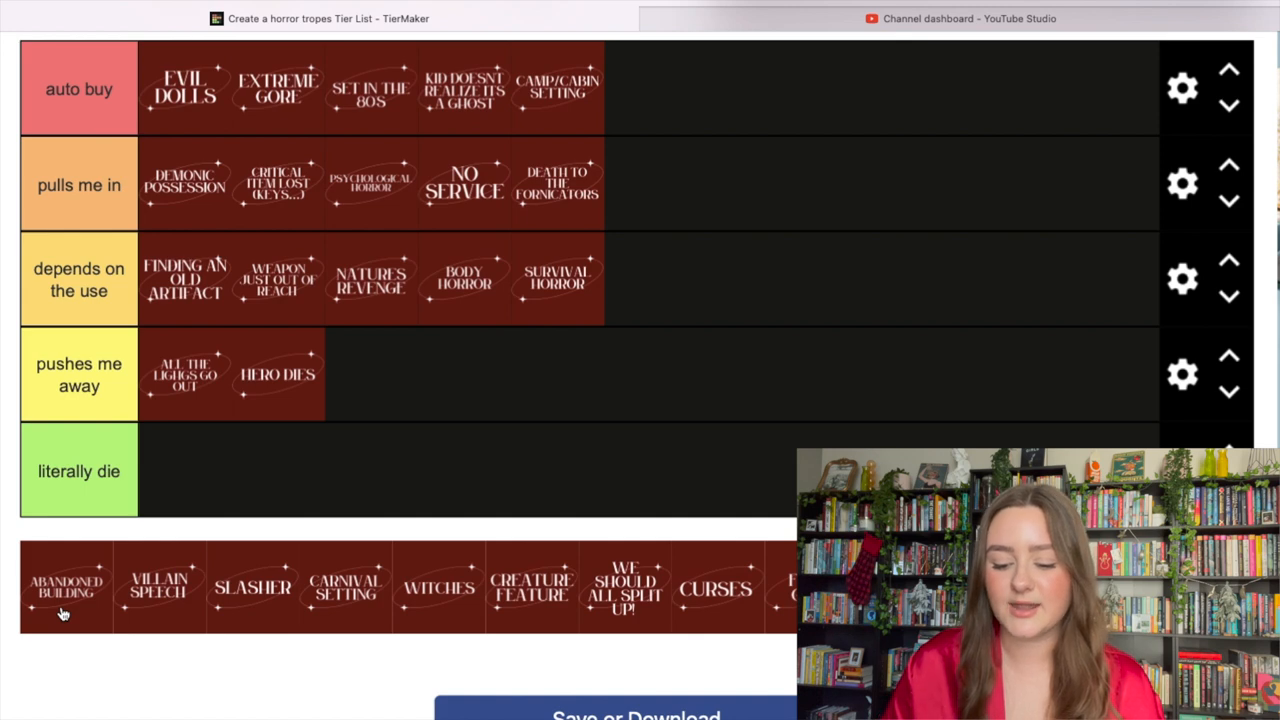
# Drop the Abandoned Building tile into the 'pulls me in' row as its latest entry.
pyautogui.moveTo(65, 587); pyautogui.dragTo(650, 185)
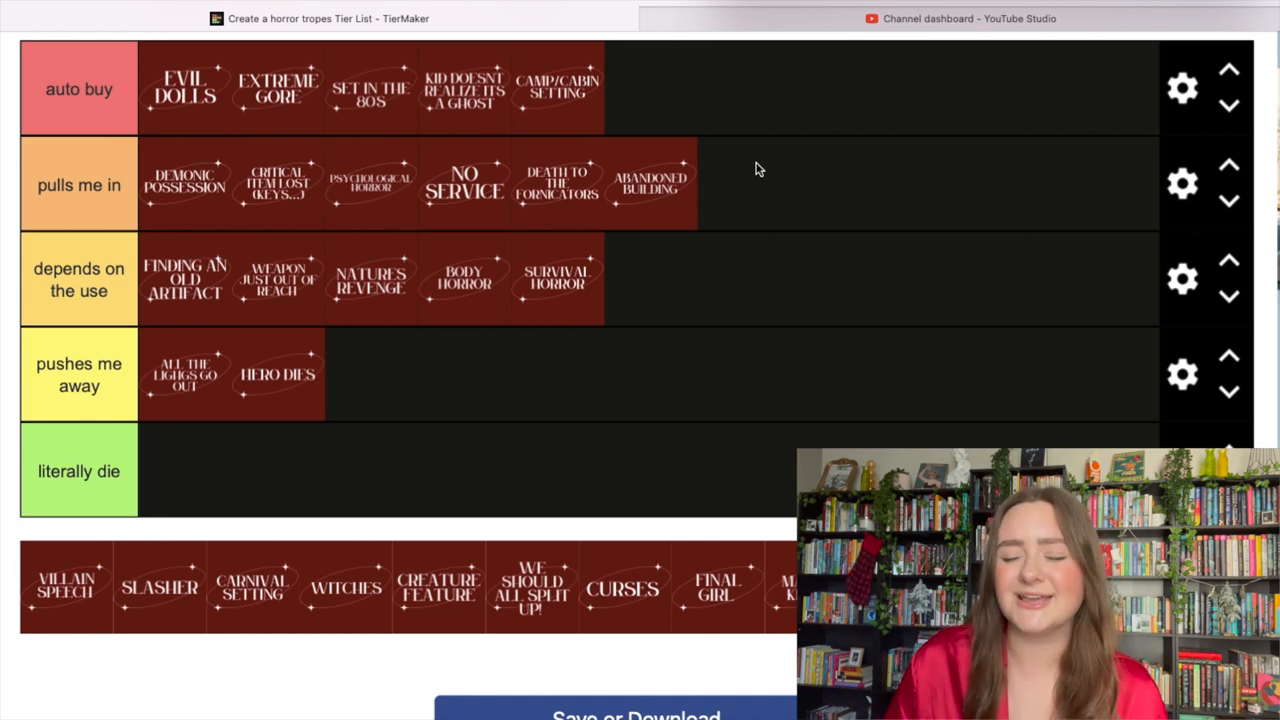
pyautogui.moveTo(108, 560)
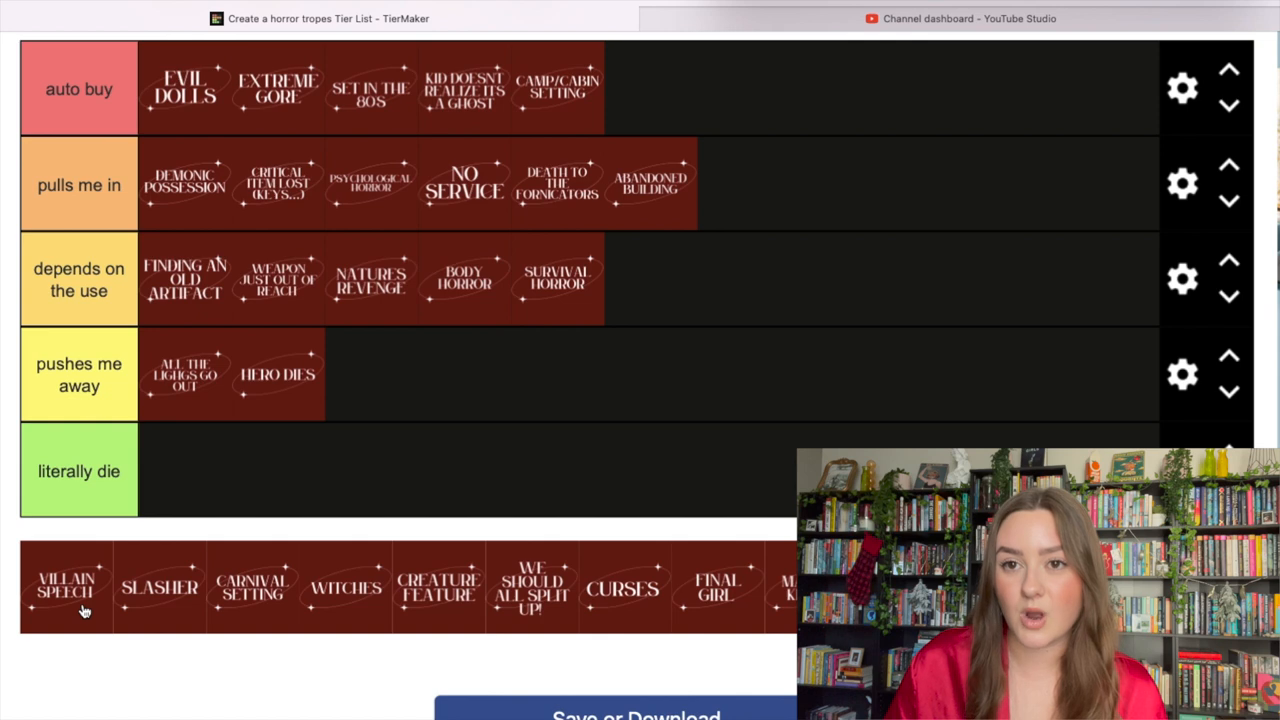
# Make Villain Speech the first tile in the empty 'literally die' row.
pyautogui.moveTo(66, 586); pyautogui.dragTo(185, 471)
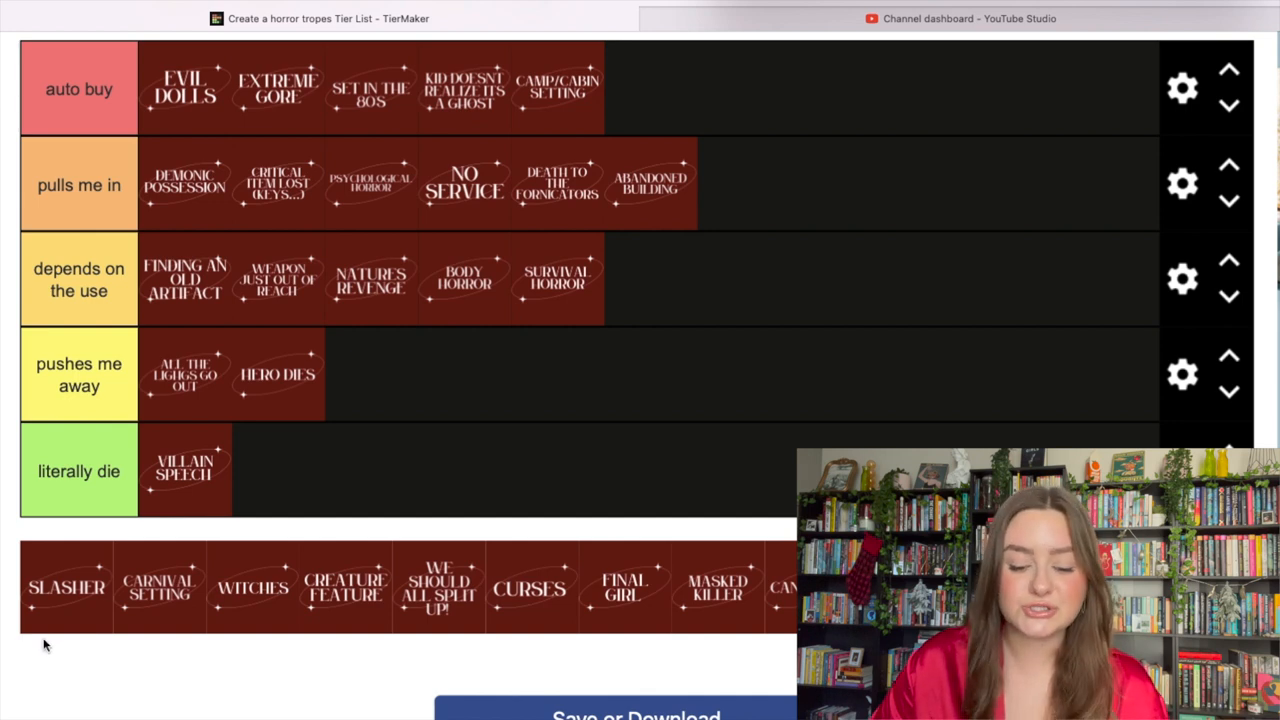
pyautogui.moveTo(180, 490)
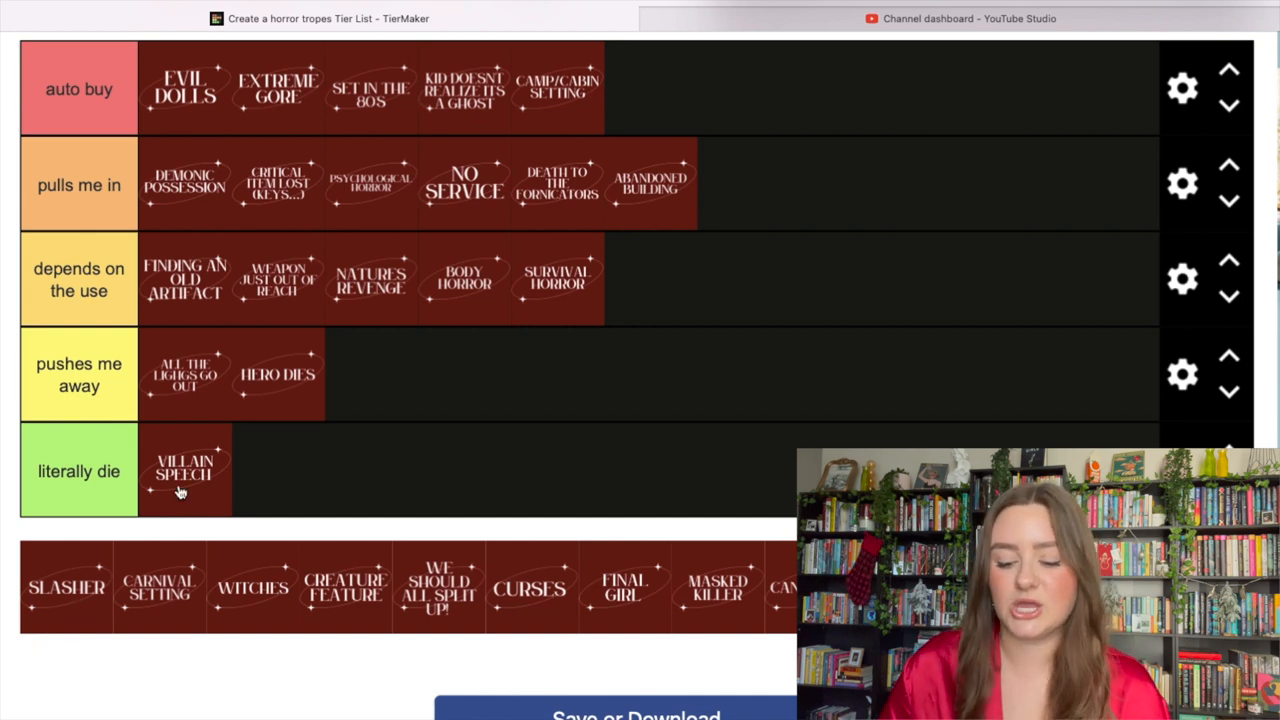
# Add the Slasher tile to the end of the 'auto buy' row.
pyautogui.moveTo(67, 587); pyautogui.dragTo(651, 88)
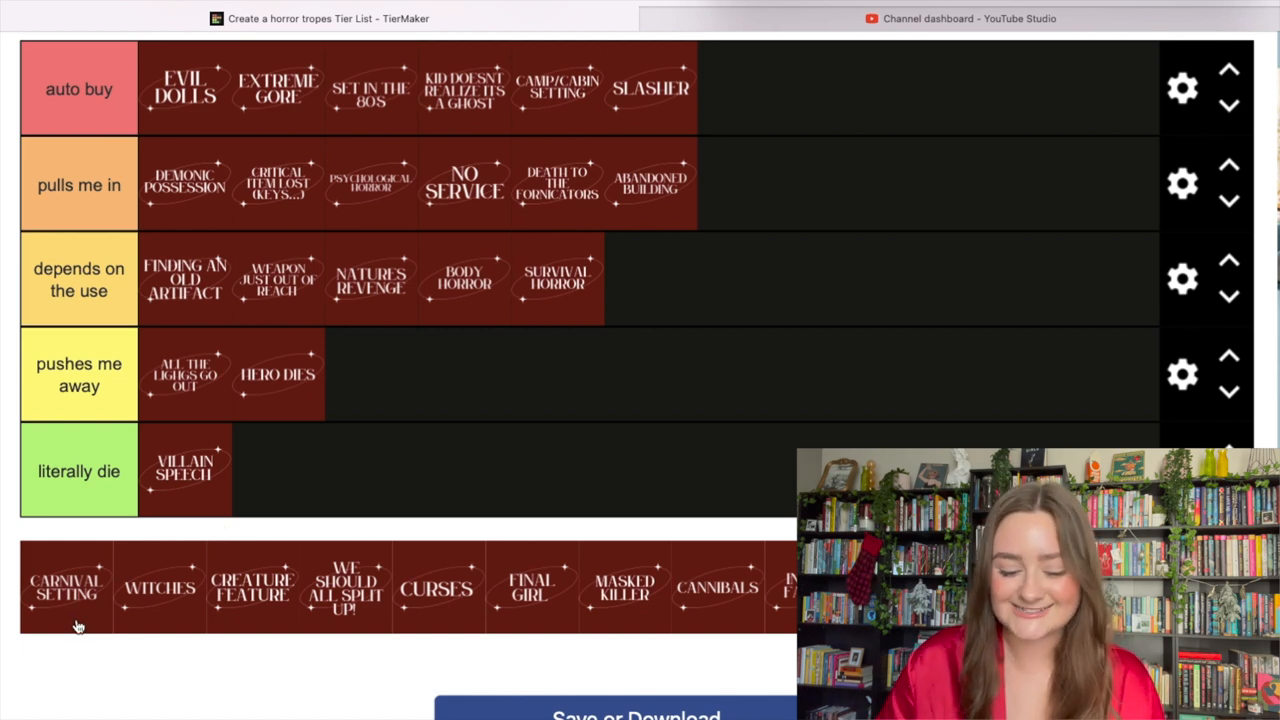
# Drop Carnival Setting into the 'auto buy' row right after Slasher.
pyautogui.moveTo(66, 587); pyautogui.dragTo(744, 88)
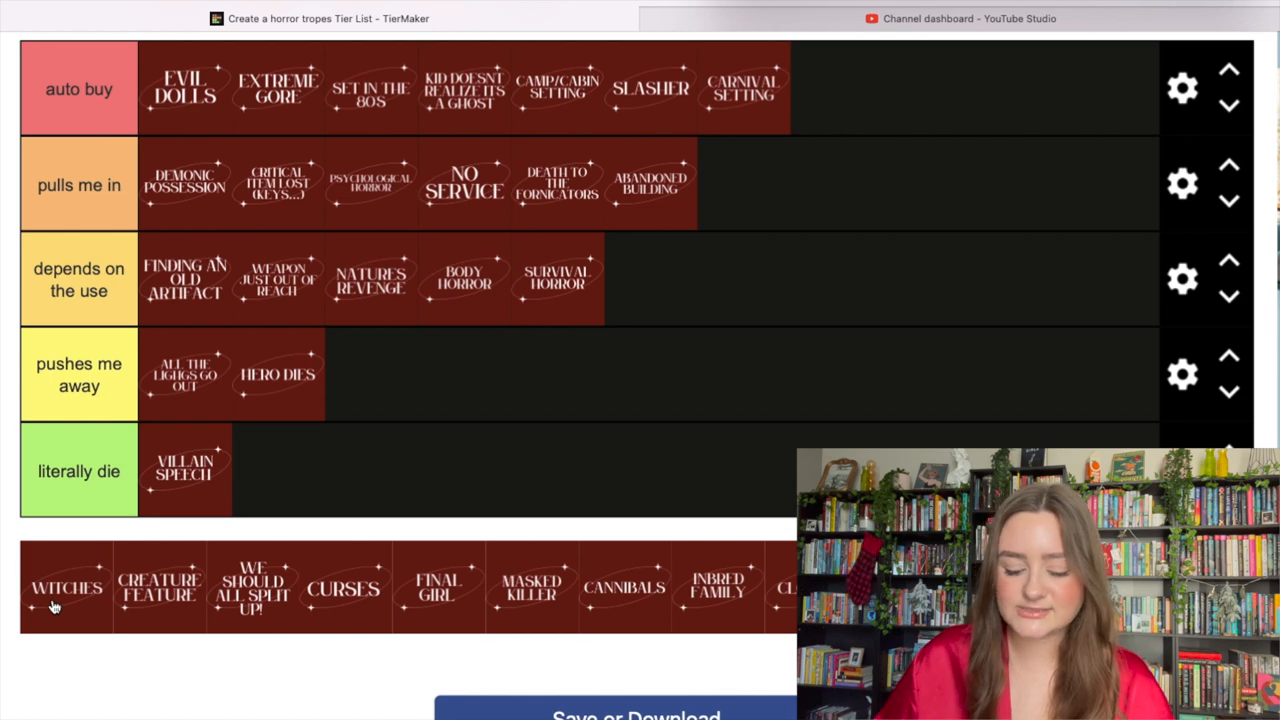
# Place the Witches tile after Hero Dies in the 'pushes me away' row.
pyautogui.moveTo(66, 587); pyautogui.dragTo(370, 374)
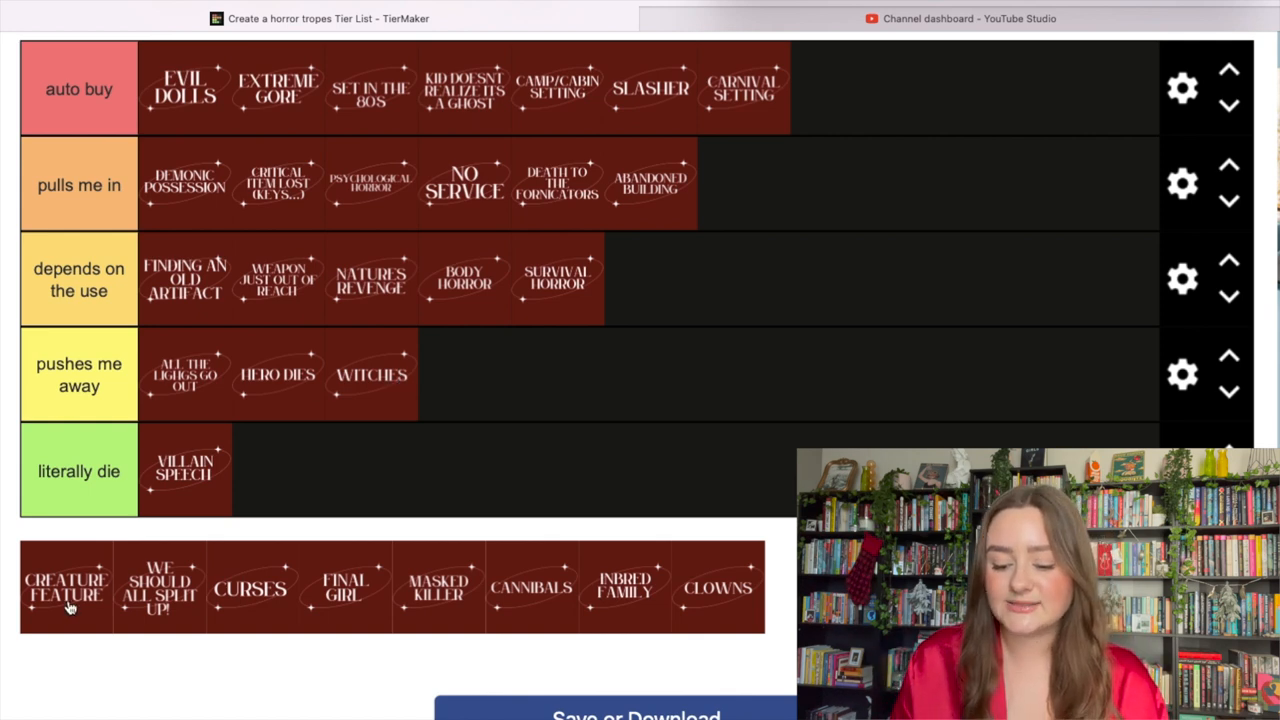
# Move Creature Feature from the pool into the 'depends on the use' row.
pyautogui.moveTo(65, 587); pyautogui.dragTo(652, 278)
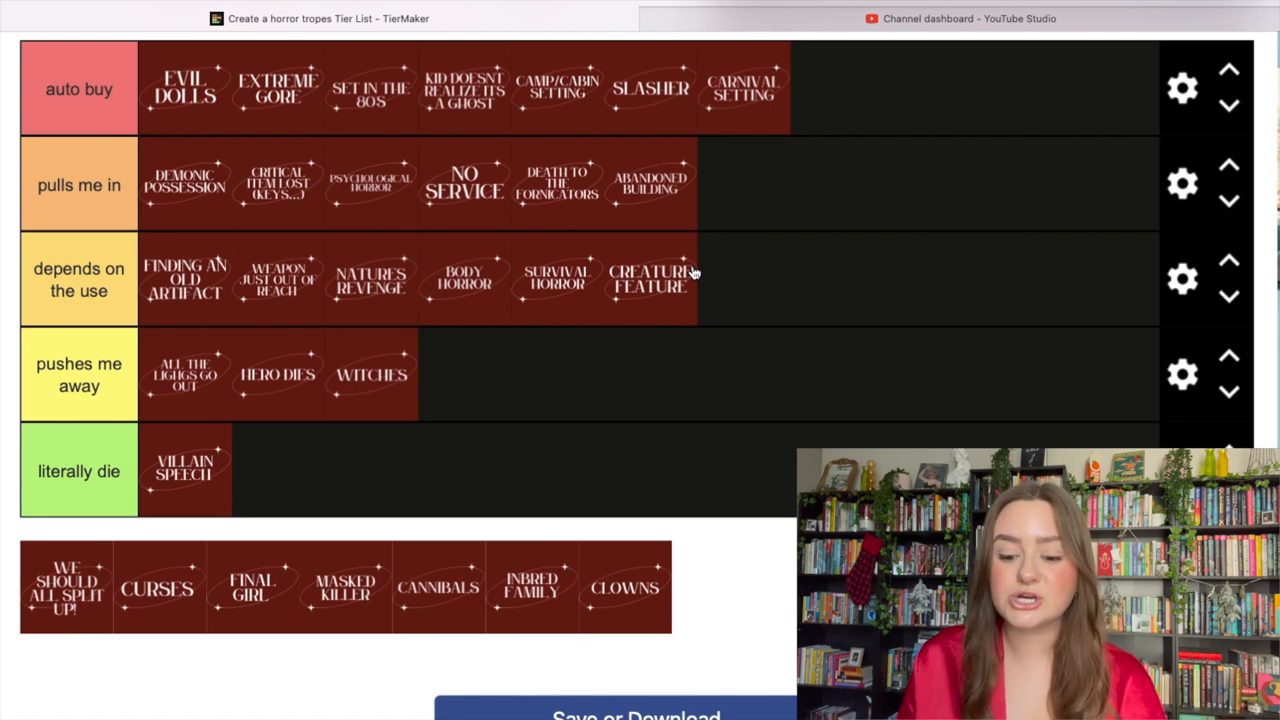
pyautogui.moveTo(276, 555)
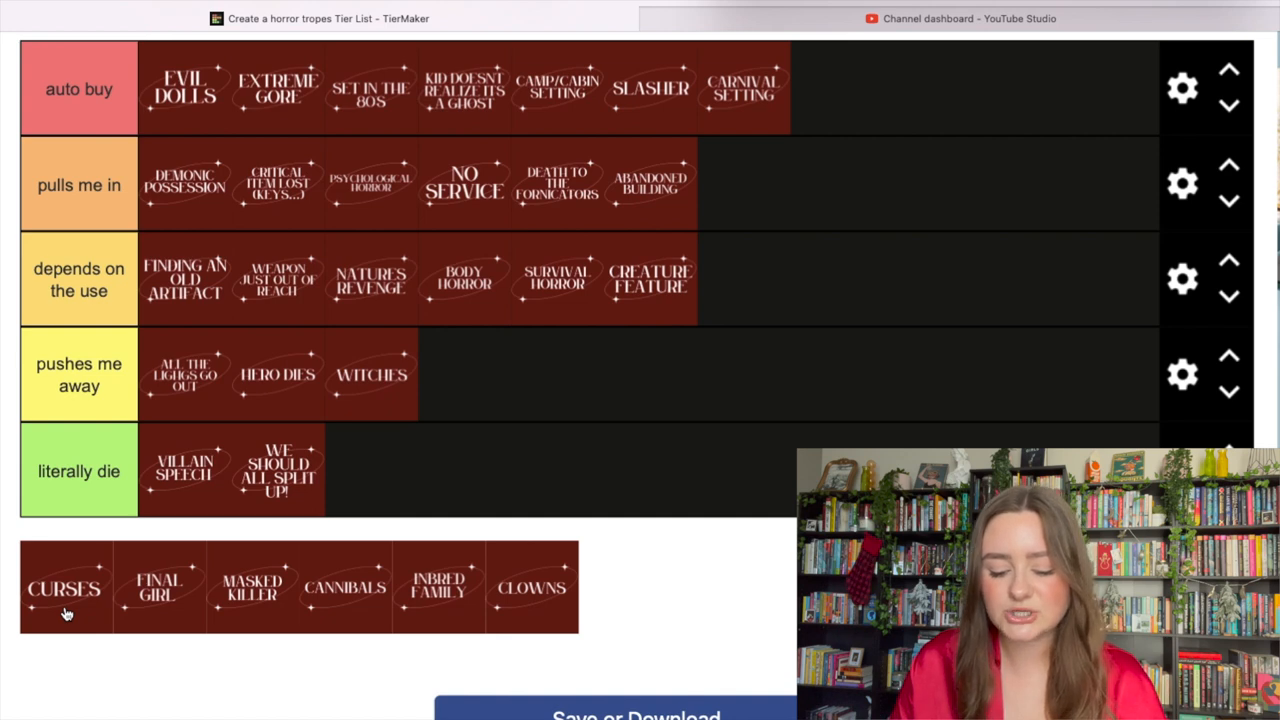
pyautogui.moveTo(64, 588); pyautogui.dragTo(465, 375)
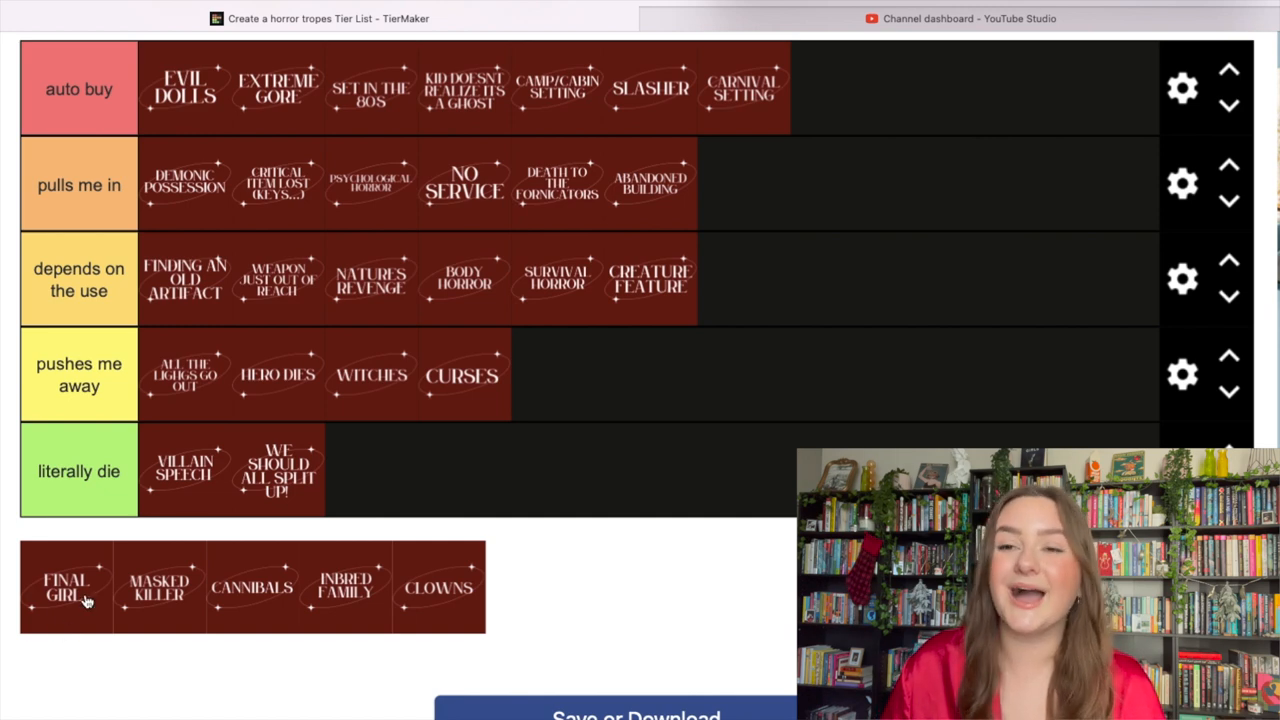
# Drop the FINAL GIRL tile onto the end of the 'auto buy' row.
pyautogui.moveTo(66, 587); pyautogui.dragTo(837, 88)
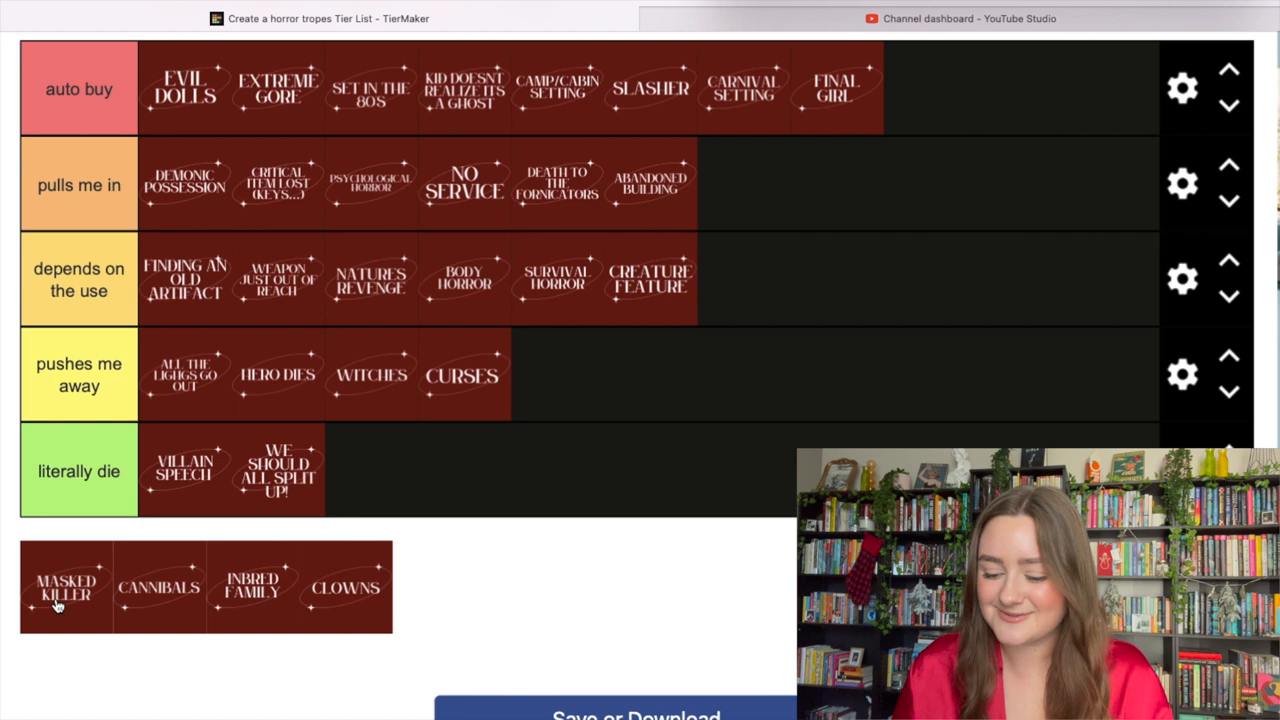
# Drag the Masked Killer tile into the 'auto buy' tier after Final Girl.
pyautogui.moveTo(66, 587); pyautogui.dragTo(930, 88)
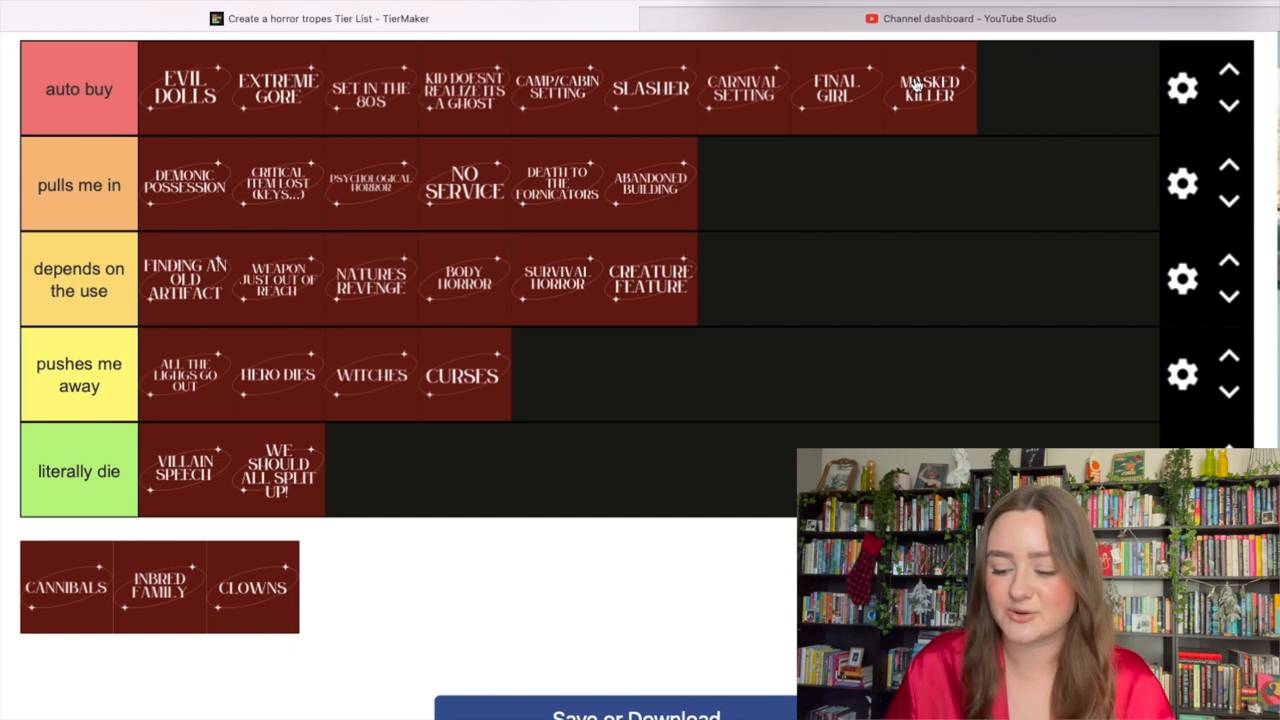
pyautogui.moveTo(930, 115)
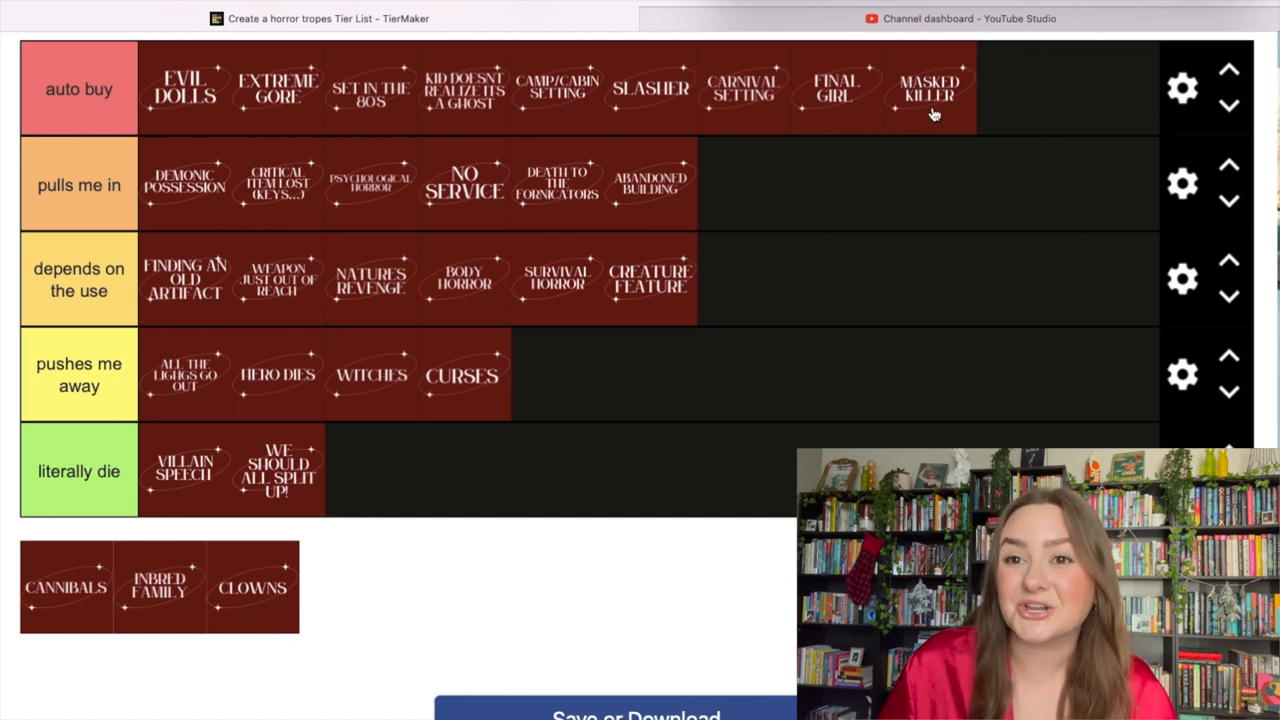
pyautogui.moveTo(955, 120)
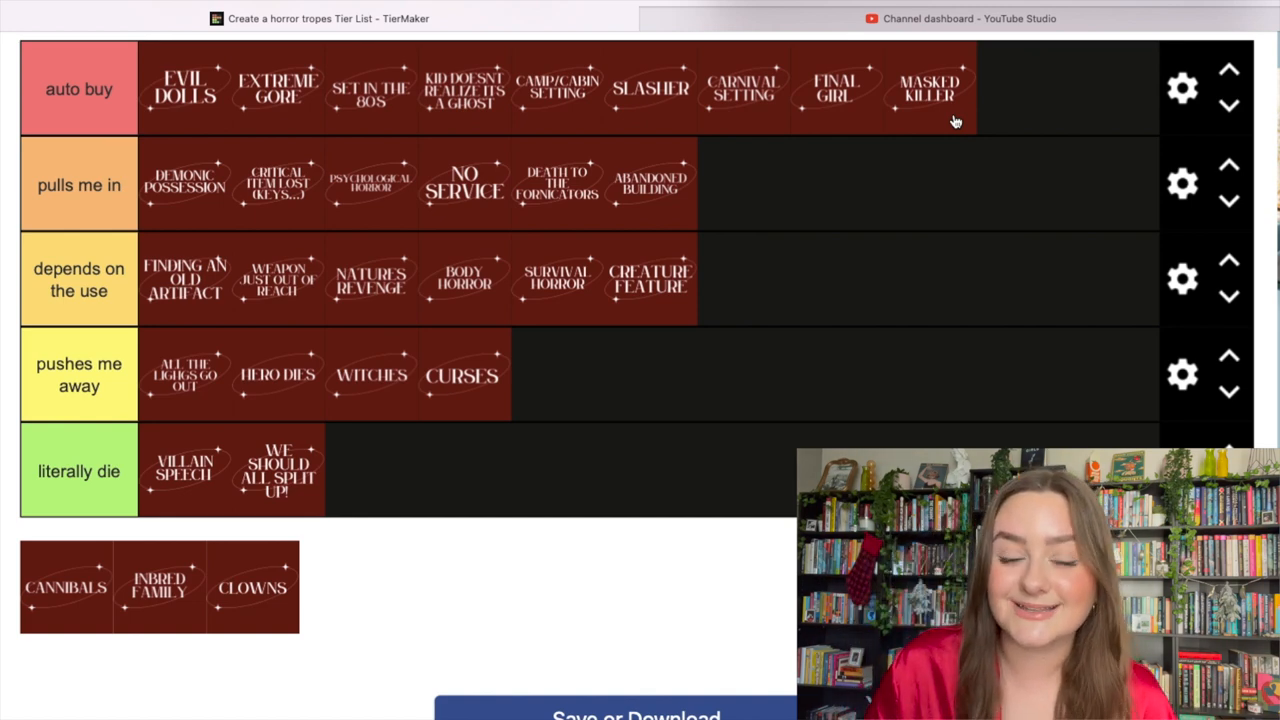
pyautogui.moveTo(660, 362)
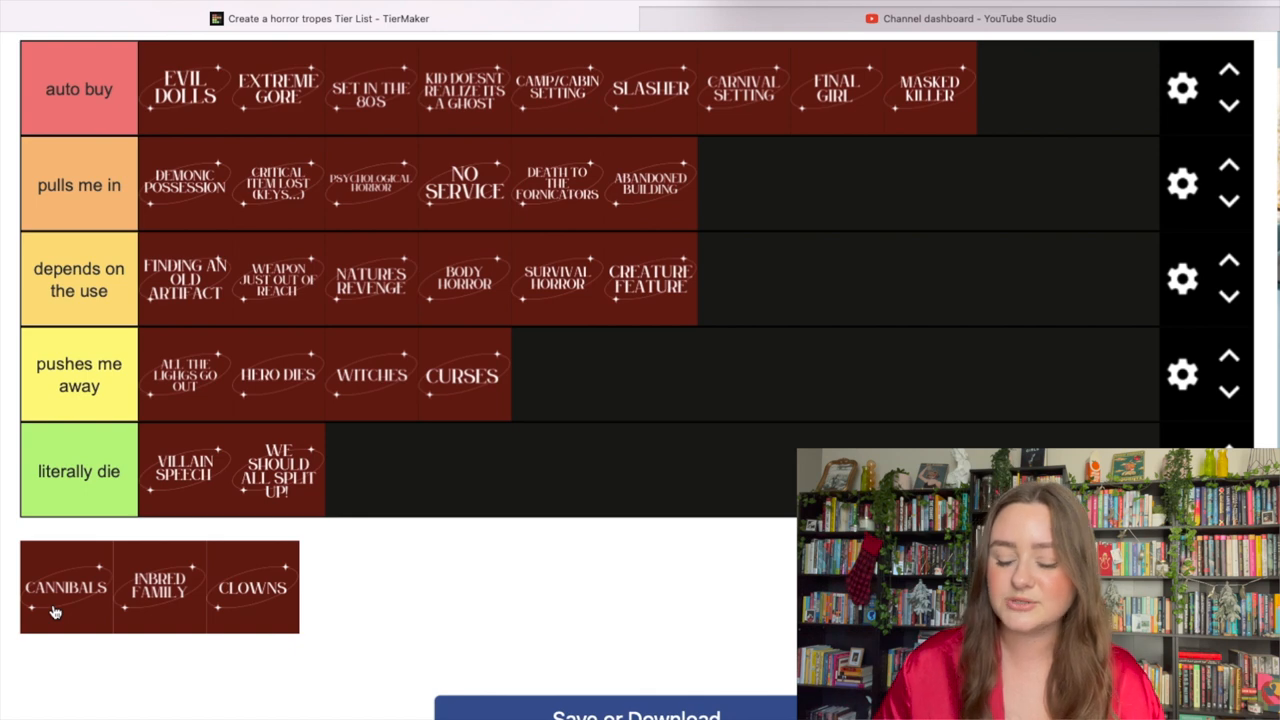
# Place the Cannibals tile at the end of the 'pulls me in' tier.
pyautogui.moveTo(66, 587); pyautogui.dragTo(743, 184)
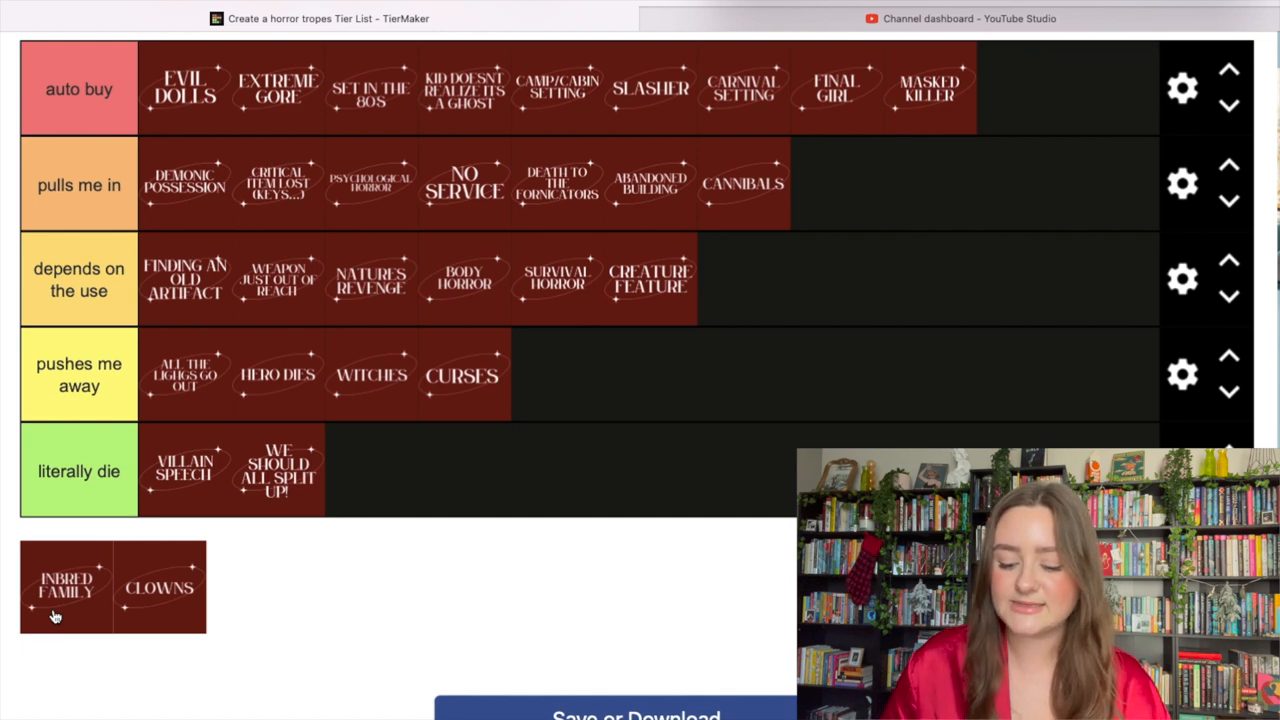
# Move the Inbred Family tile from the pool into the 'depends on the use' tier.
pyautogui.moveTo(67, 587); pyautogui.dragTo(742, 278)
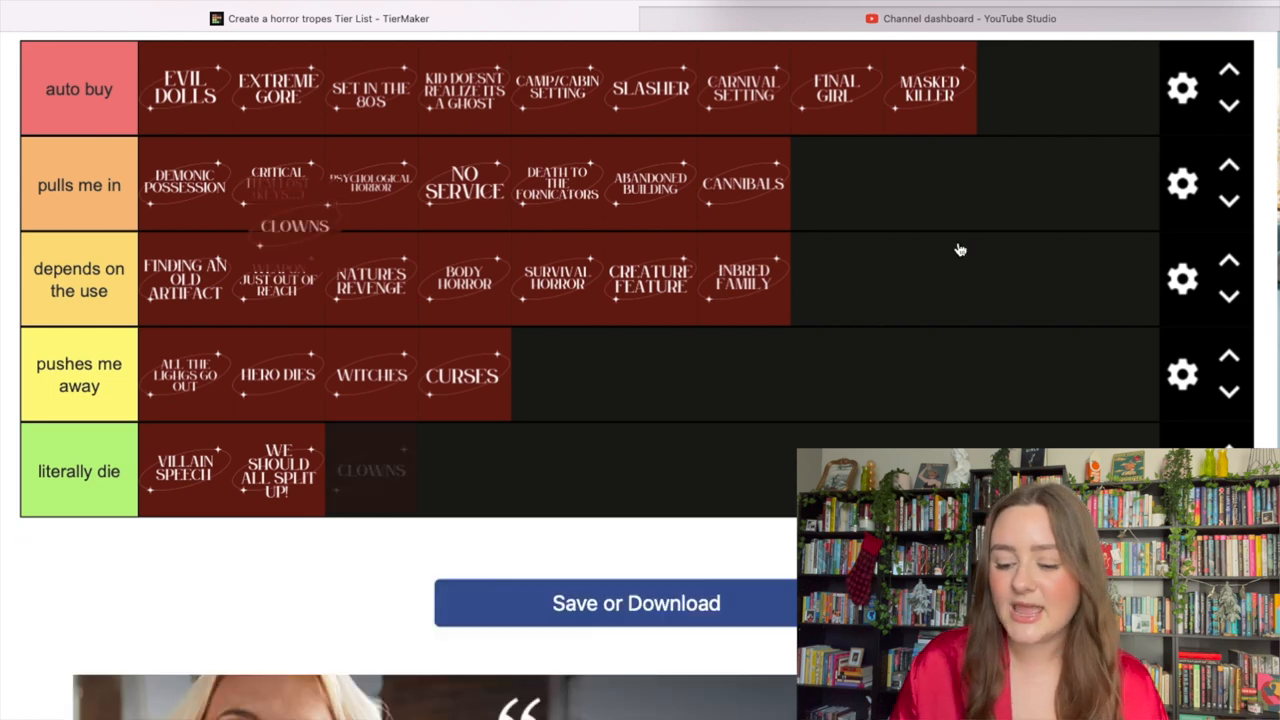
pyautogui.moveTo(371, 470); pyautogui.dragTo(1023, 88)
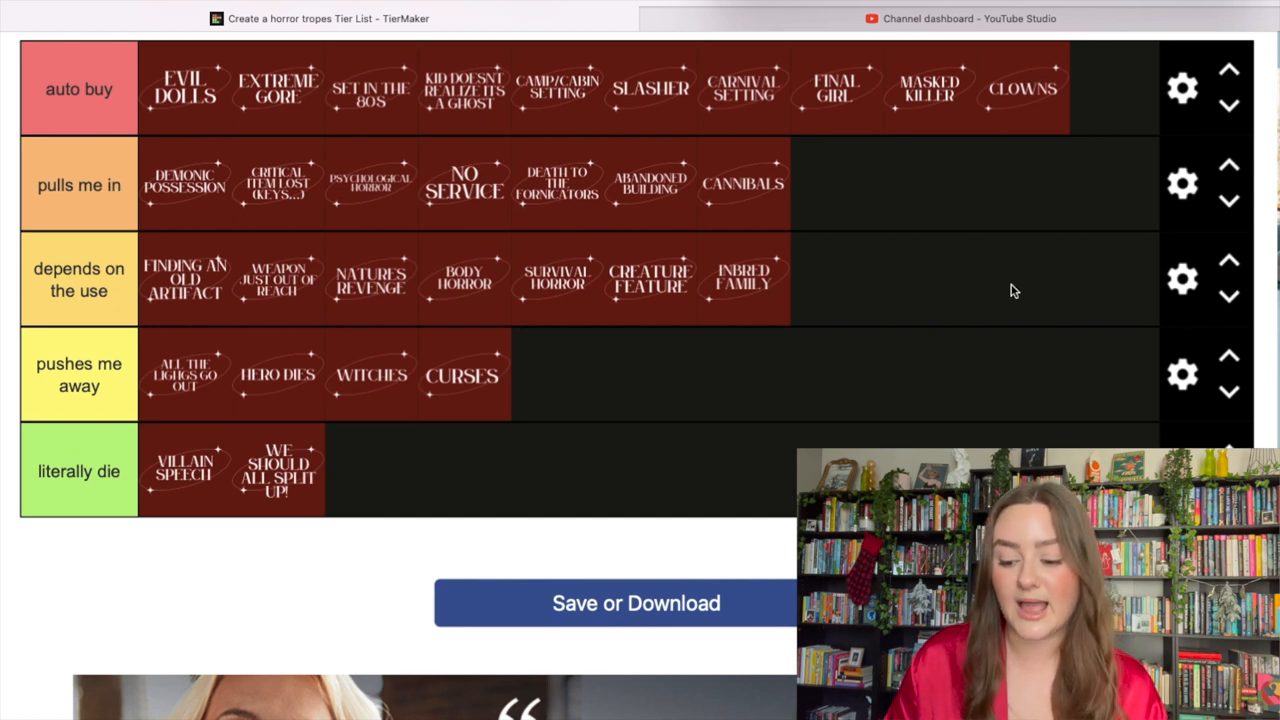
pyautogui.moveTo(1090, 96)
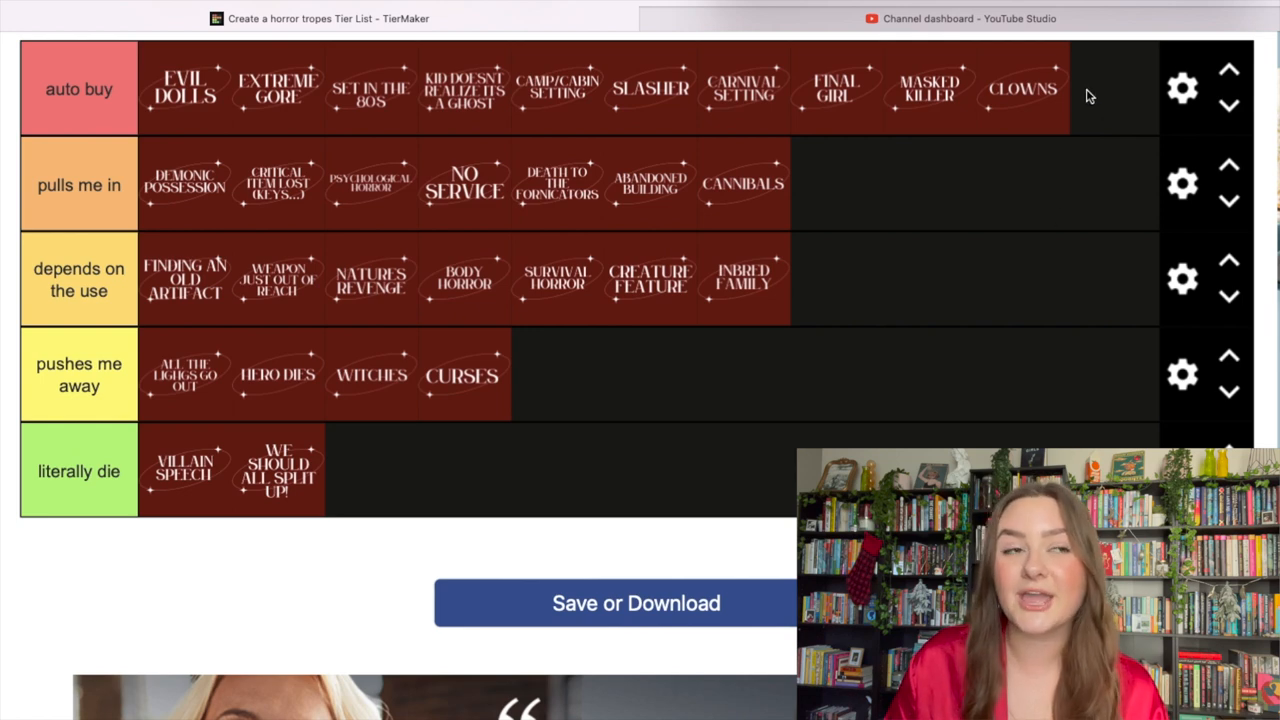
pyautogui.moveTo(1098, 95)
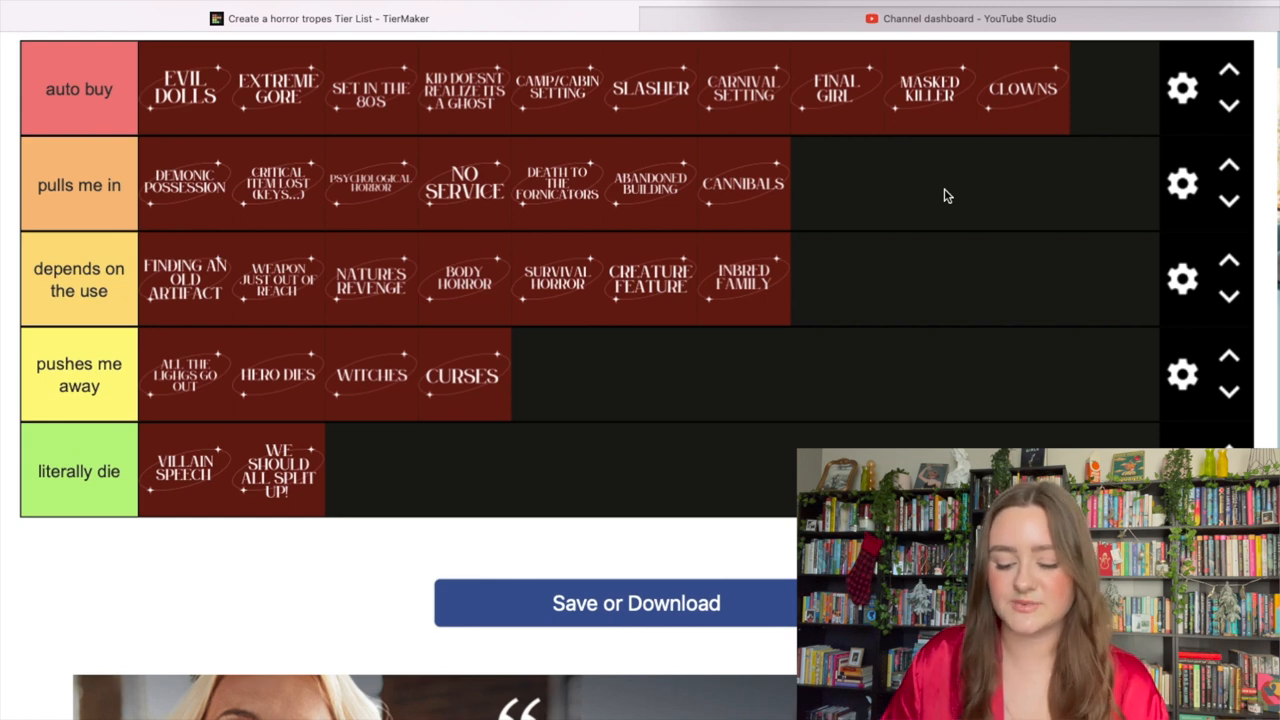
pyautogui.moveTo(795, 392)
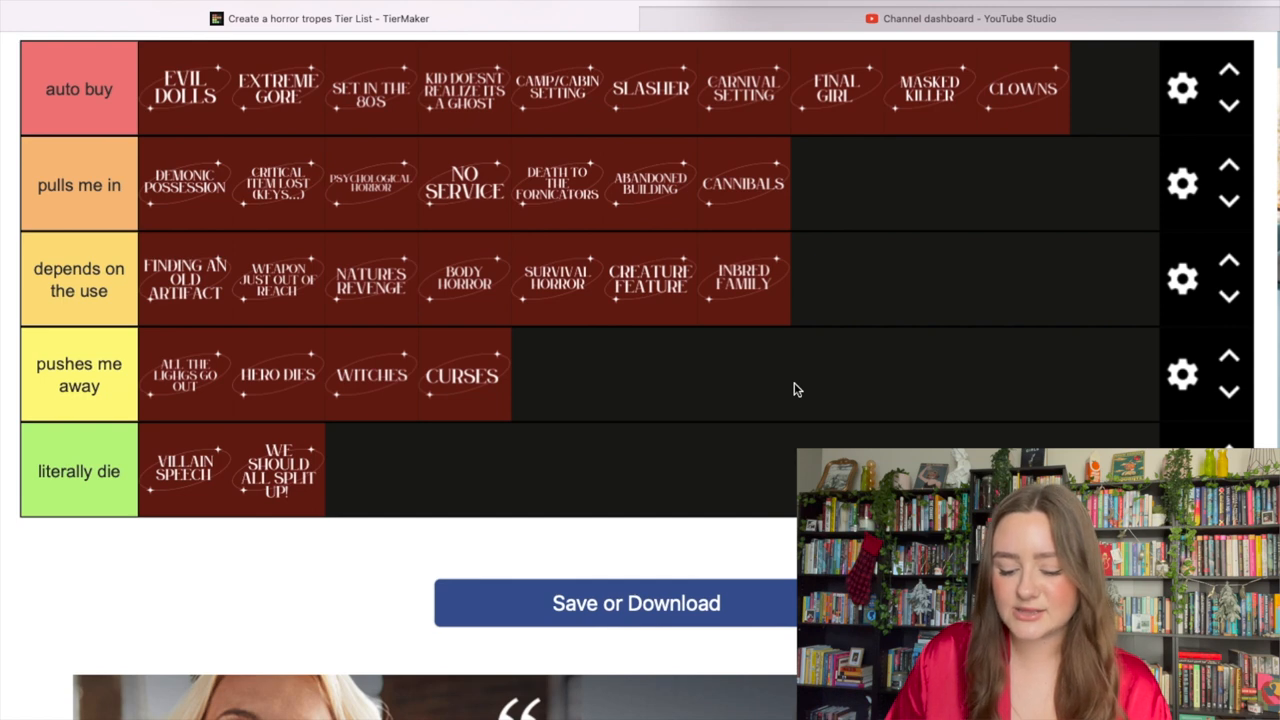
pyautogui.moveTo(830, 311)
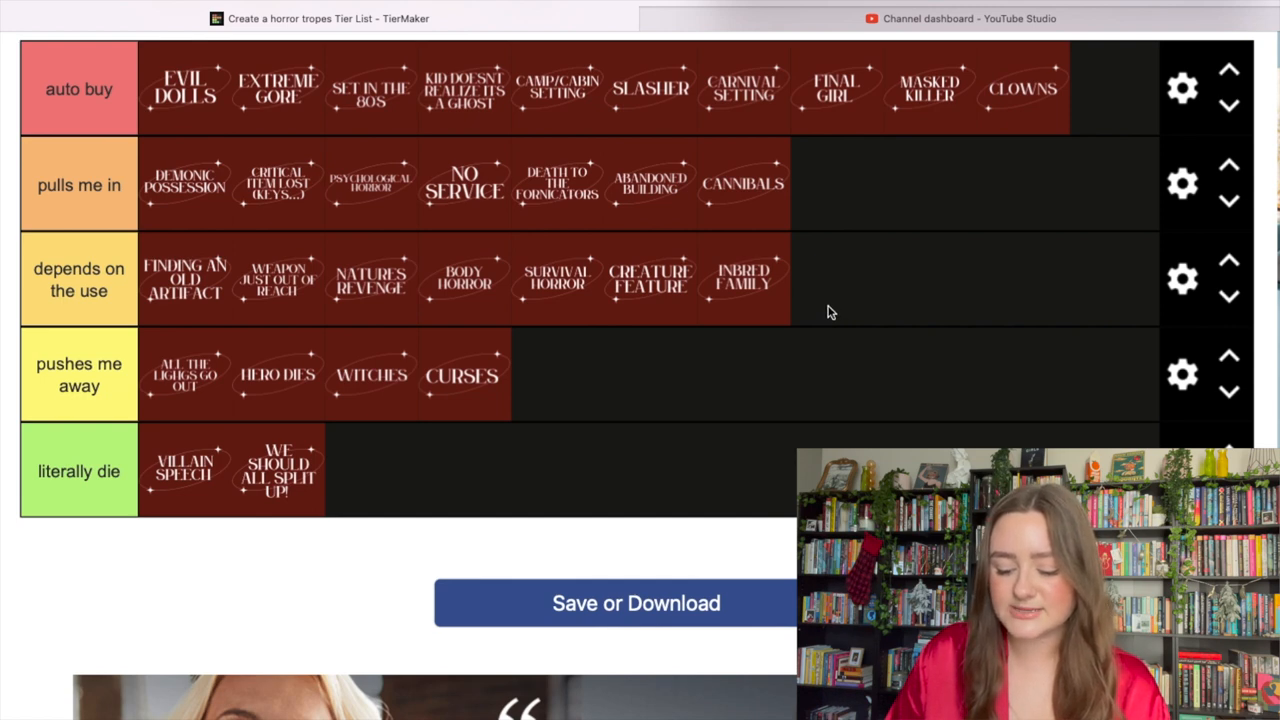
pyautogui.moveTo(838, 294)
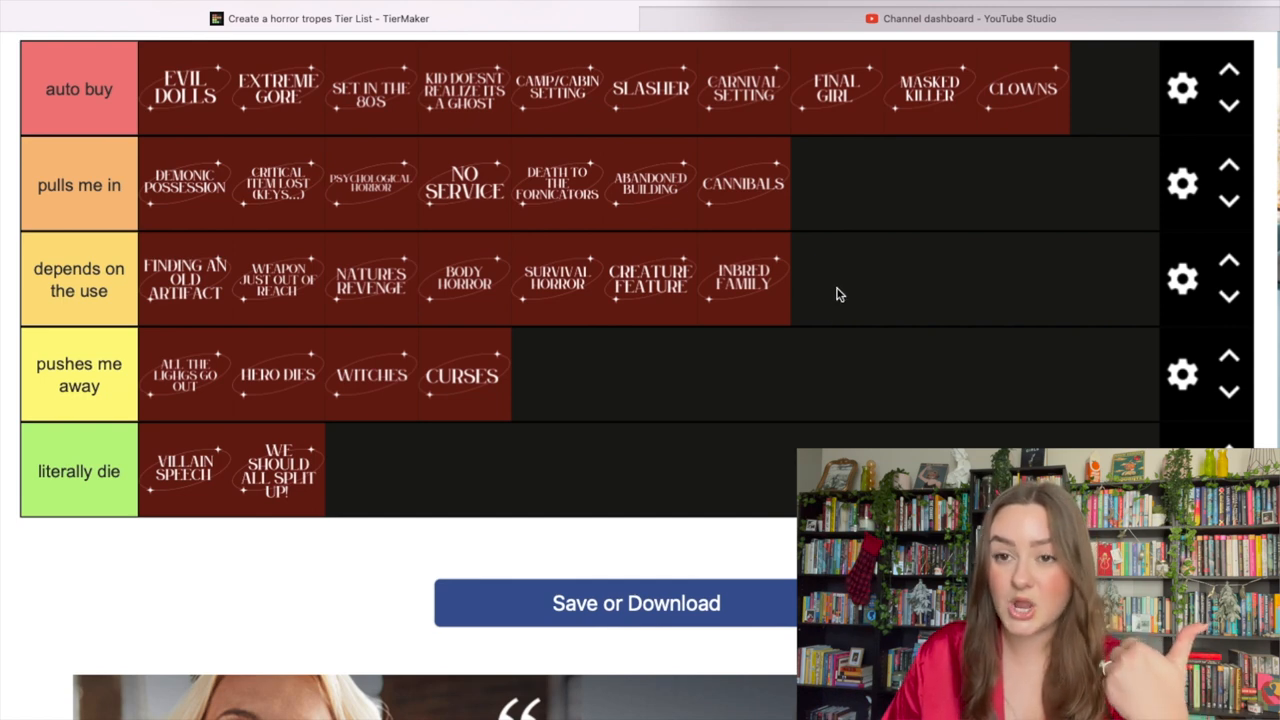